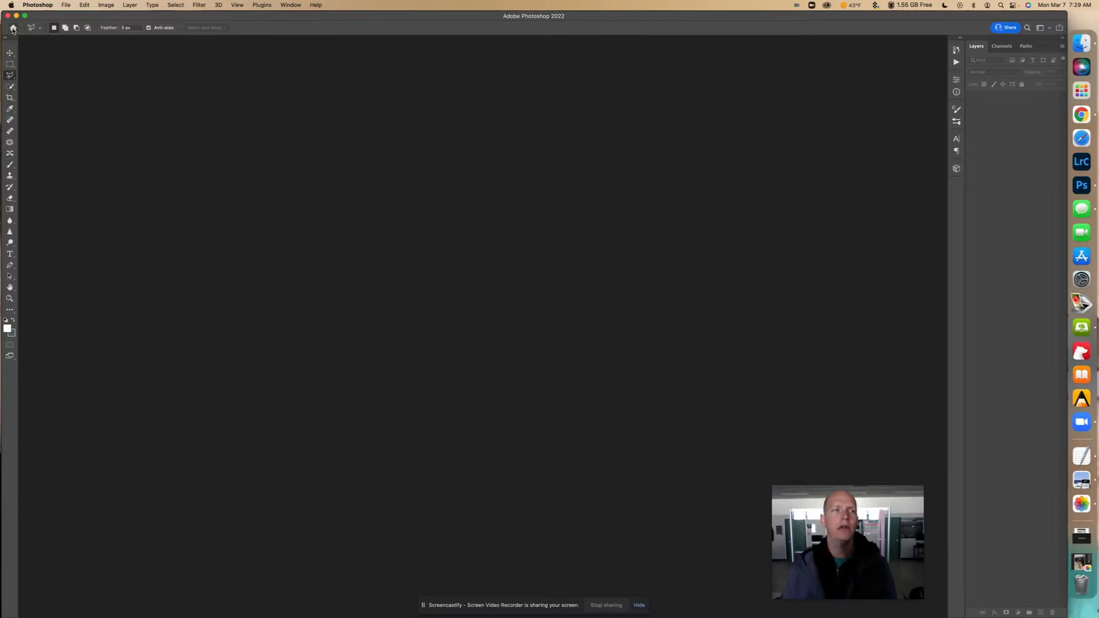
- Show the Home screen and the Discover panel's select-and-mask hands-on tutorials list
{"action": "left_click", "coordinate": [13, 28]}
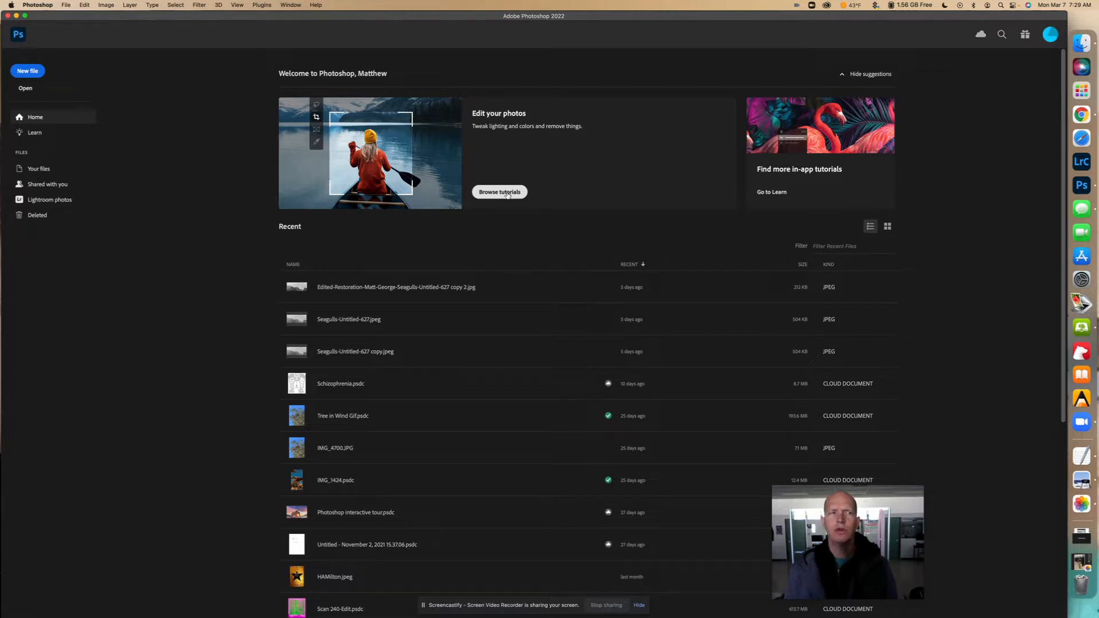
{"action": "mouse_move", "coordinate": [392, 179]}
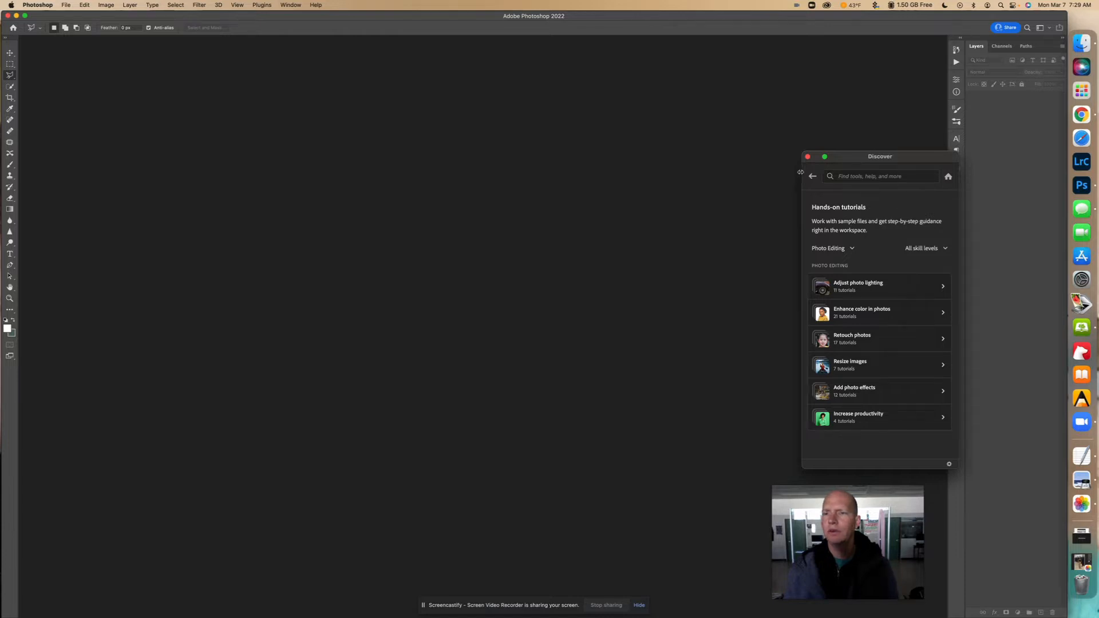
{"action": "left_click_drag", "start_coordinate": [879, 156], "coordinate": [873, 157]}
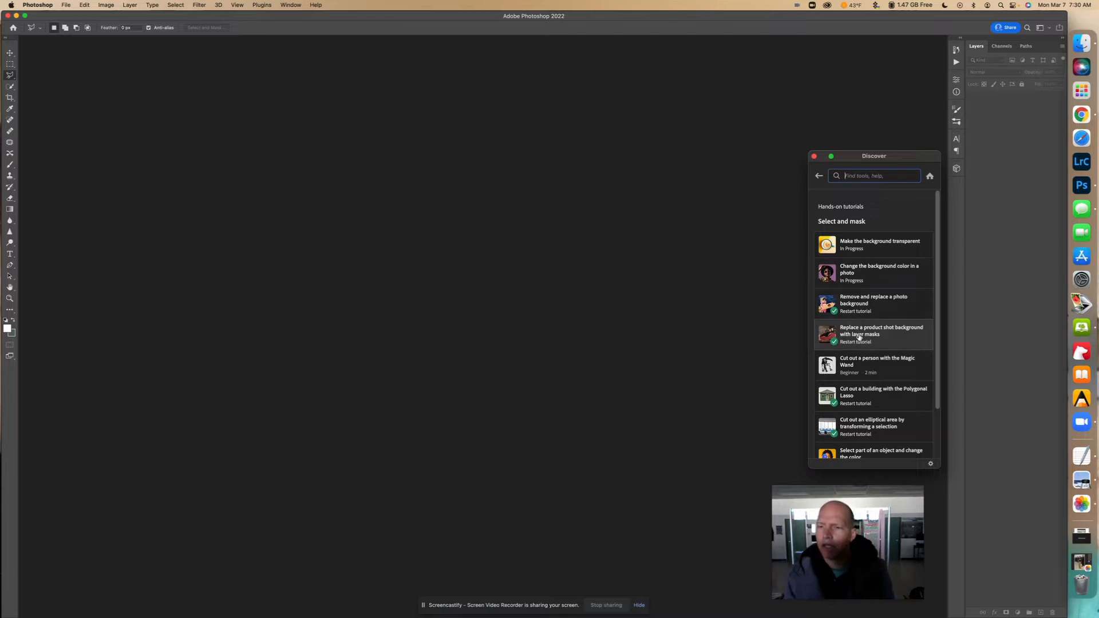
{"action": "mouse_move", "coordinate": [882, 401]}
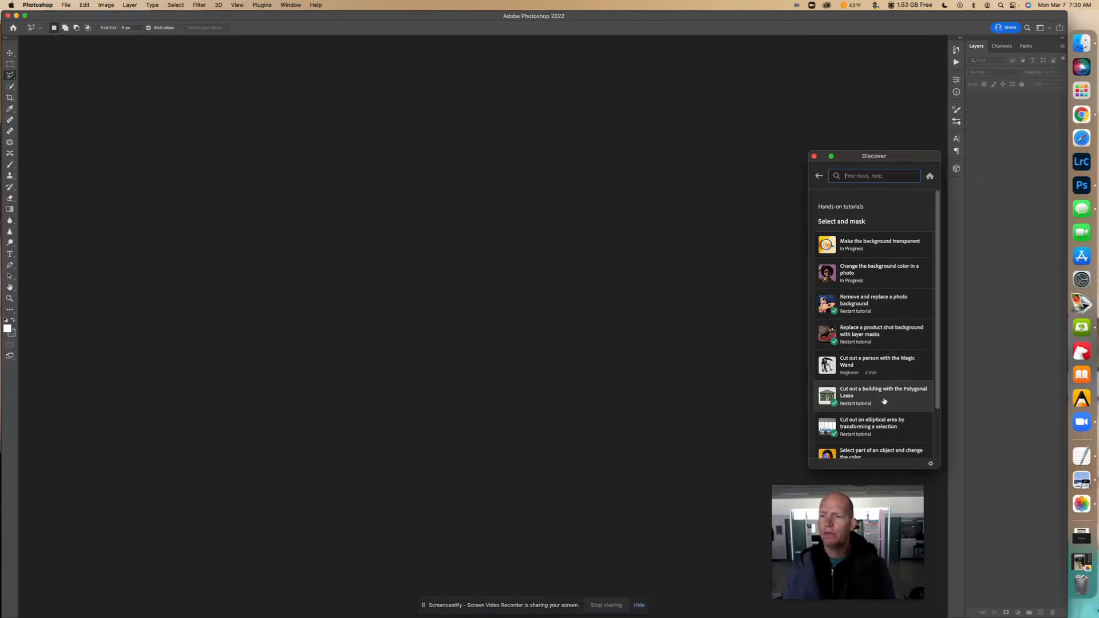
- Start 'Cut out a building with the Polygonal Lasso', loading the house photo and moving the panel aside
{"action": "left_click", "coordinate": [882, 395]}
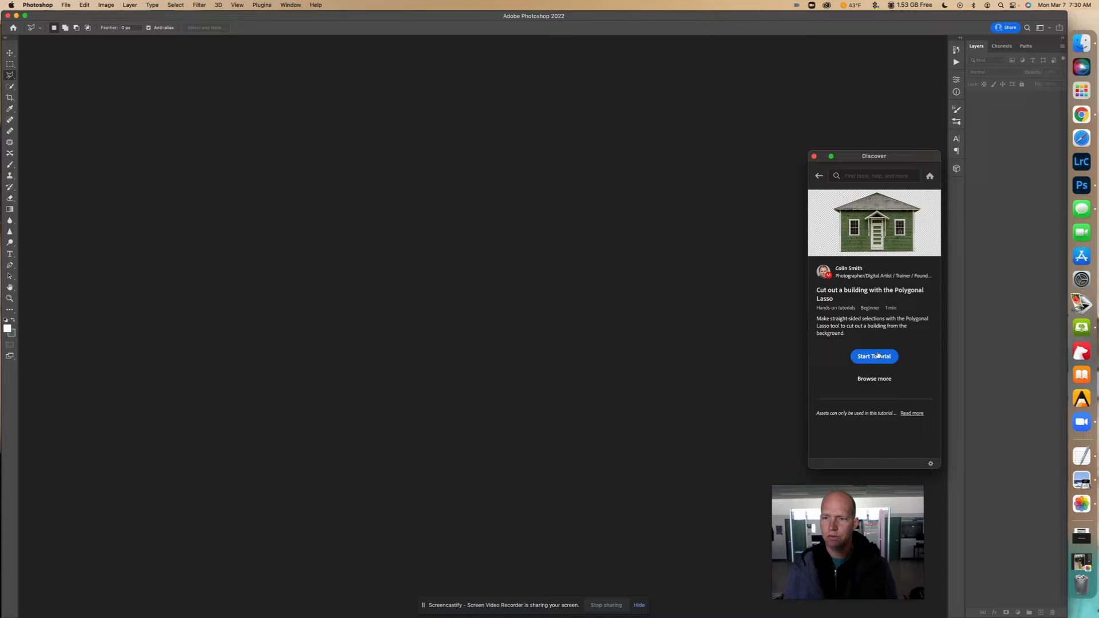
{"action": "left_click", "coordinate": [874, 356]}
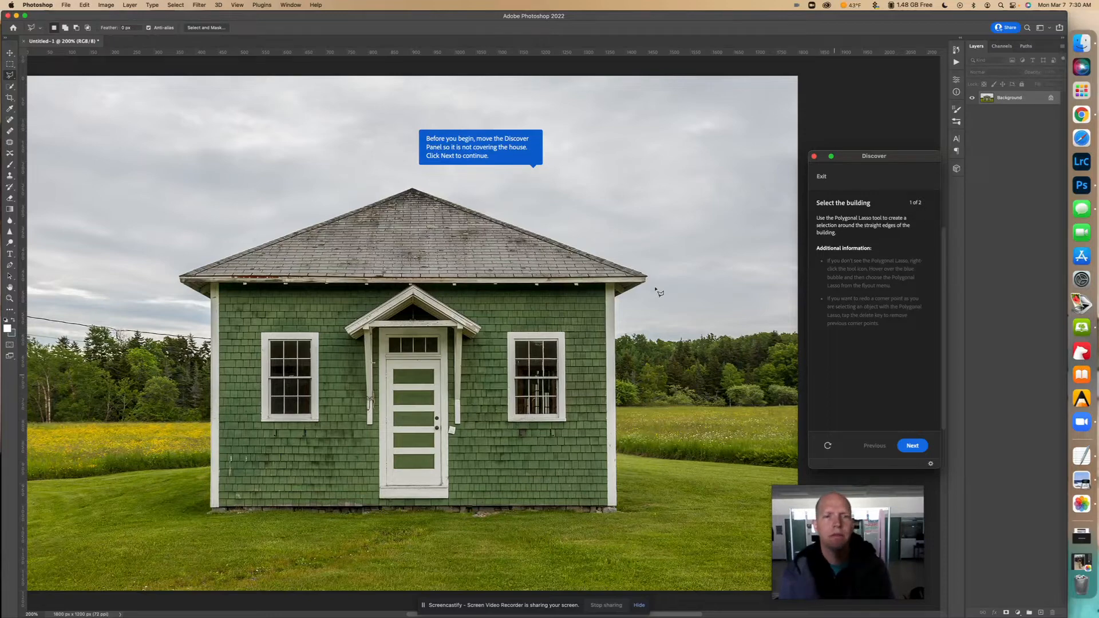
{"action": "left_click_drag", "start_coordinate": [874, 155], "coordinate": [853, 155]}
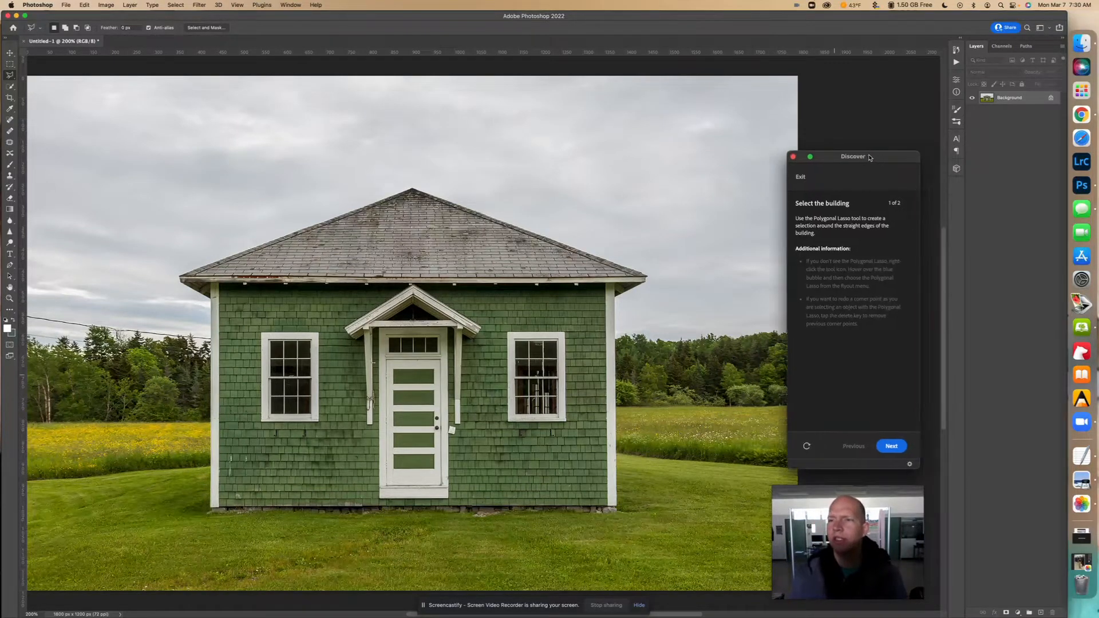
{"action": "left_click_drag", "start_coordinate": [853, 157], "coordinate": [795, 165]}
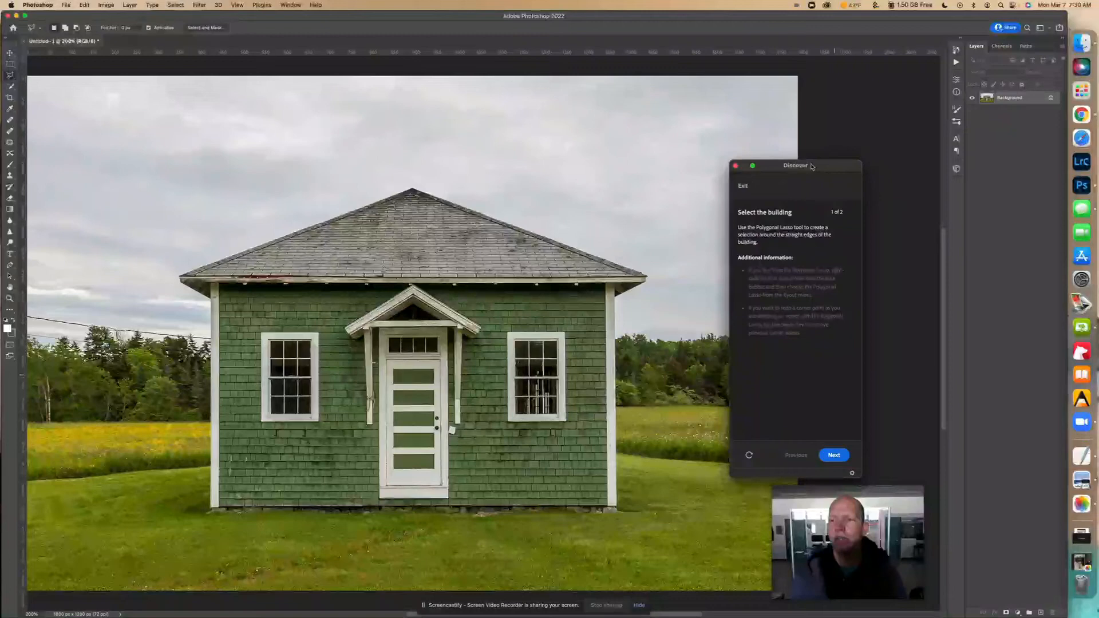
{"action": "left_click_drag", "start_coordinate": [796, 165], "coordinate": [869, 162]}
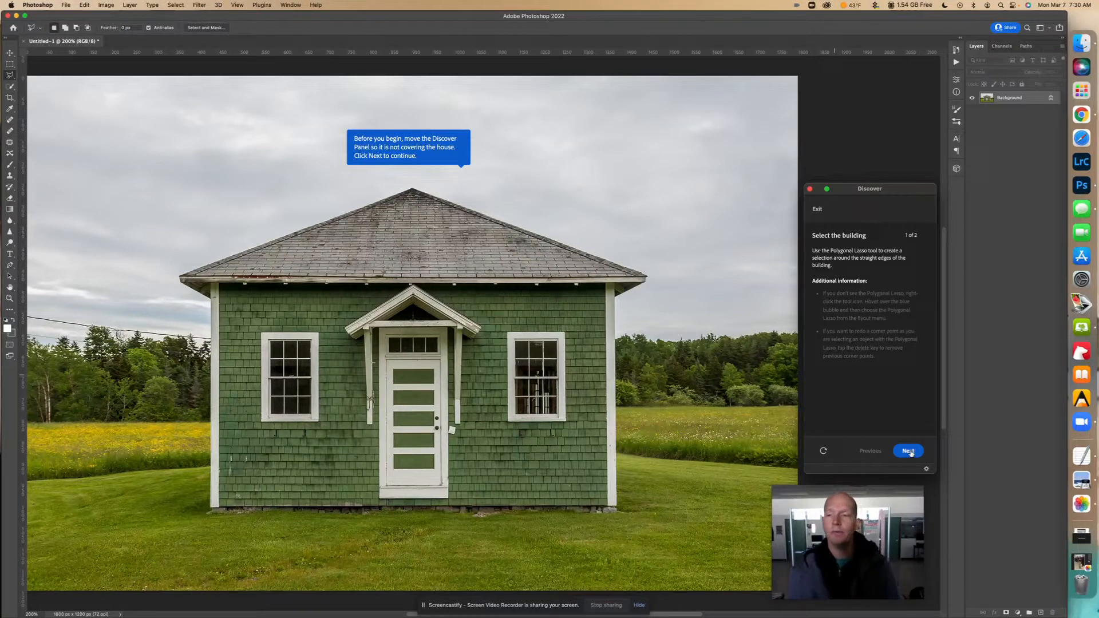
- Advance the tutorial to the Polygonal Lasso step with Feather at 0 px
{"action": "left_click", "coordinate": [908, 451]}
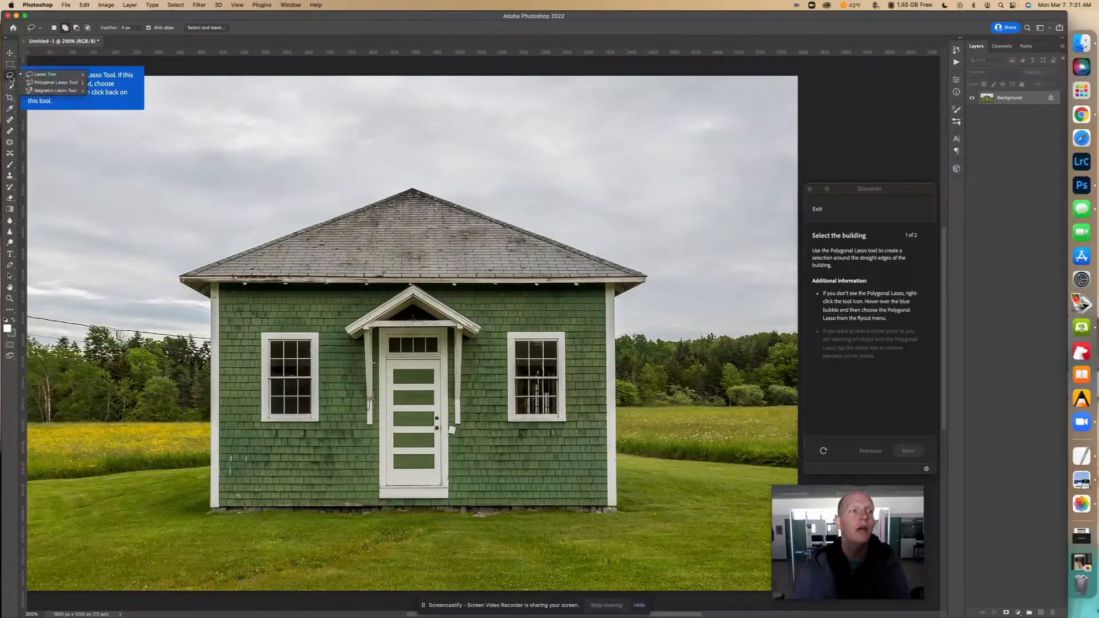
{"action": "mouse_move", "coordinate": [53, 84]}
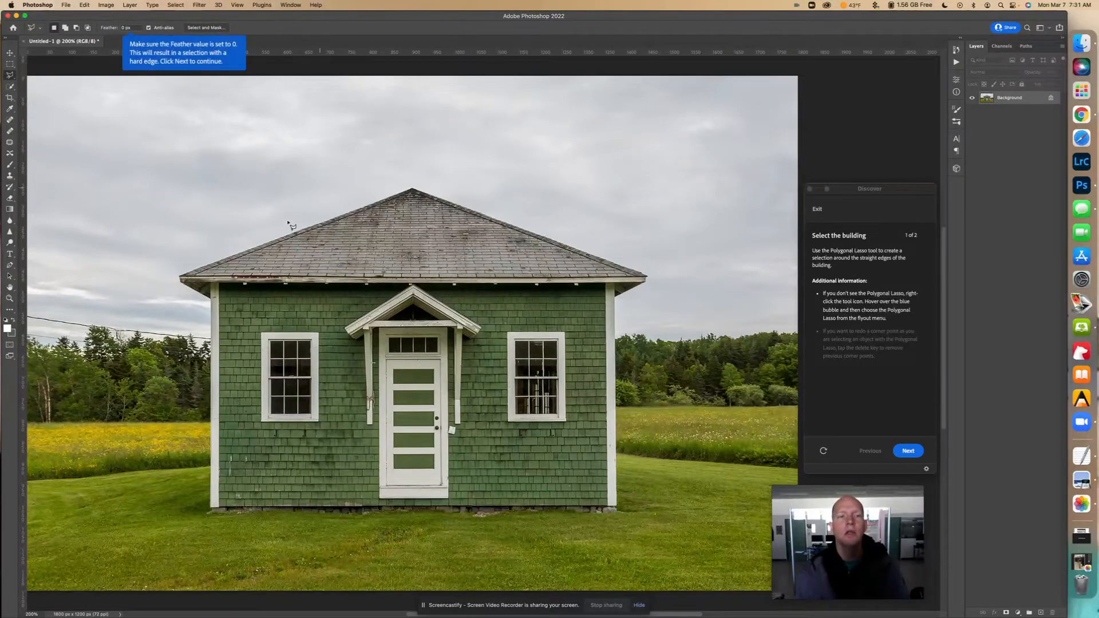
{"action": "mouse_move", "coordinate": [607, 316]}
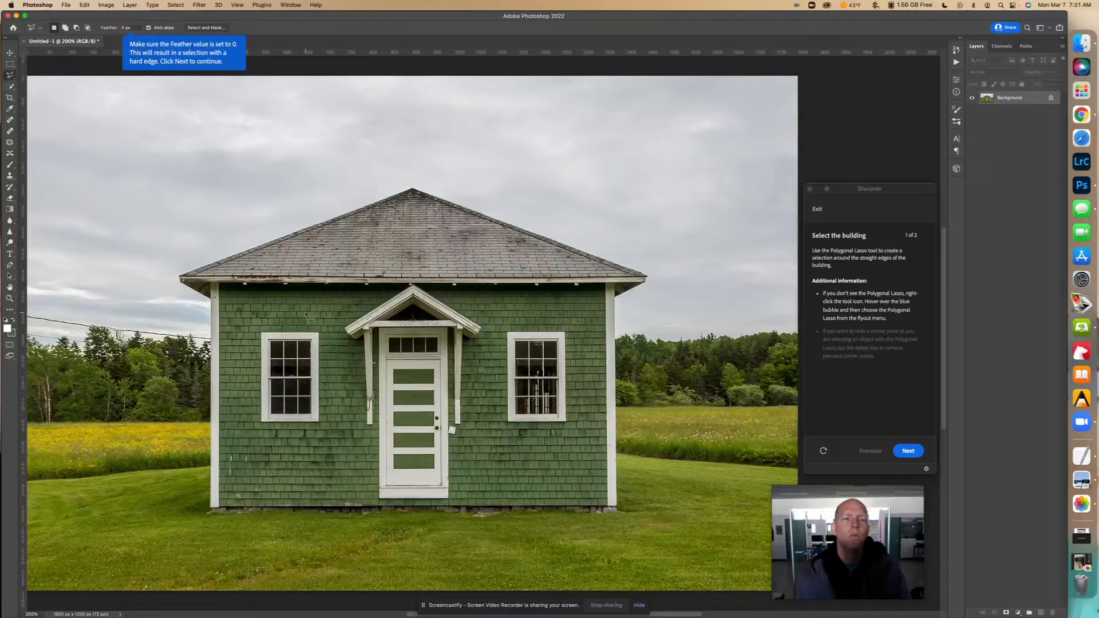
{"action": "mouse_move", "coordinate": [197, 251]}
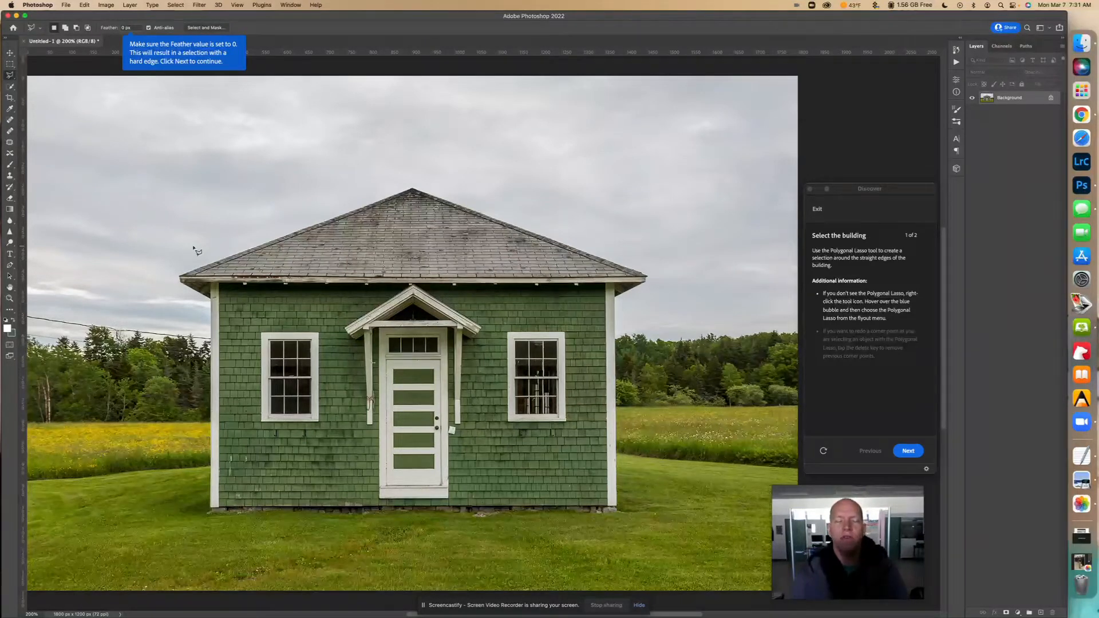
{"action": "mouse_move", "coordinate": [159, 120]}
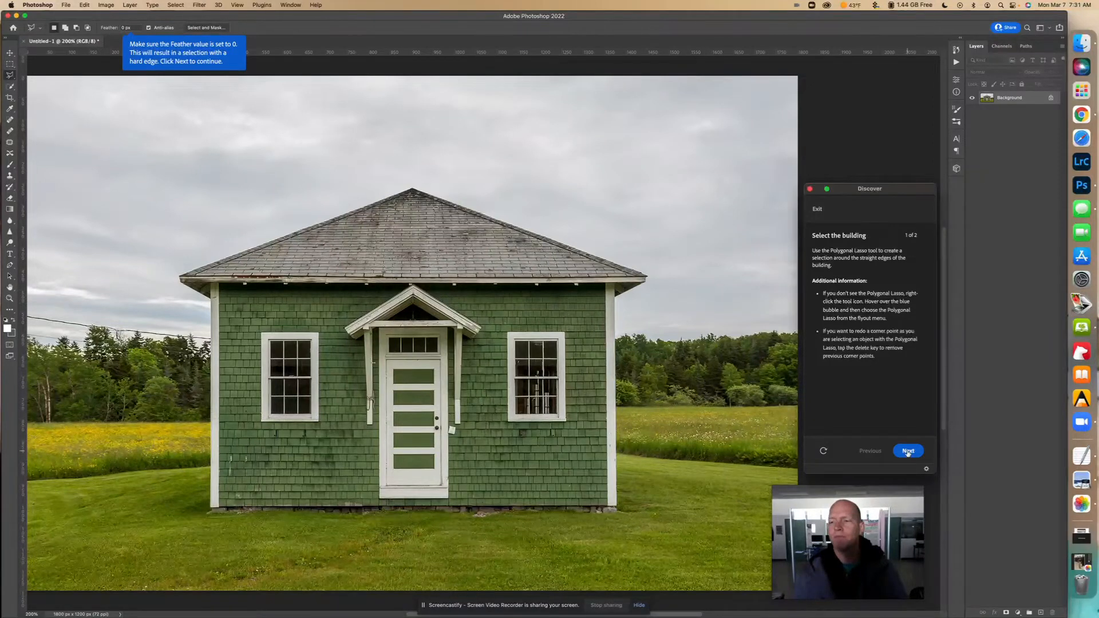
- Draw a closed Polygonal Lasso selection around the green house's corners
{"action": "left_click", "coordinate": [908, 451]}
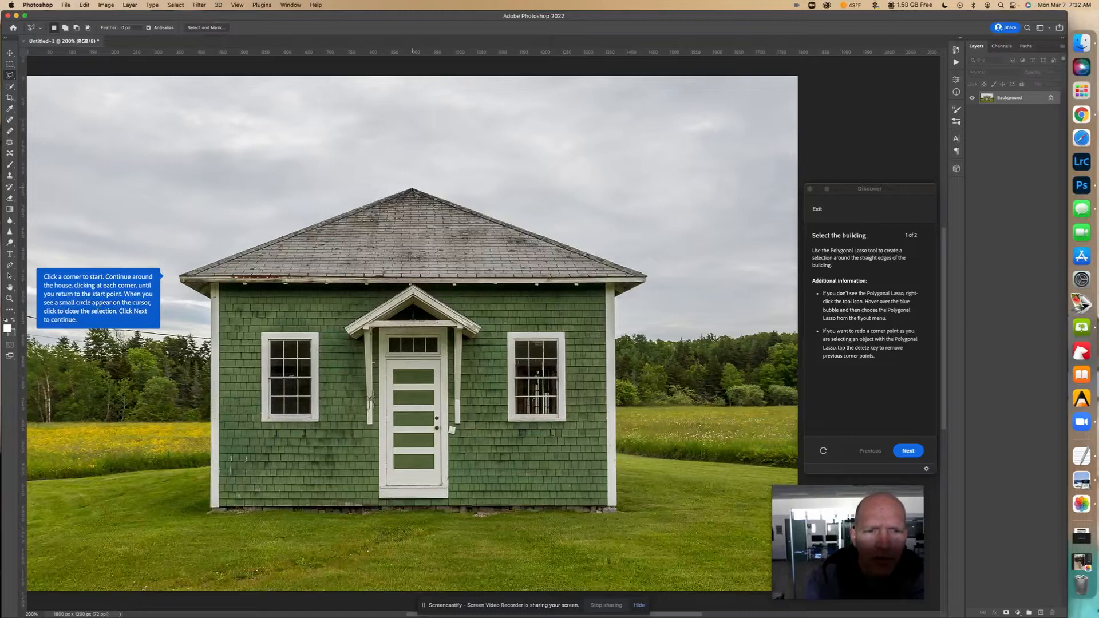
{"action": "left_click", "coordinate": [645, 268]}
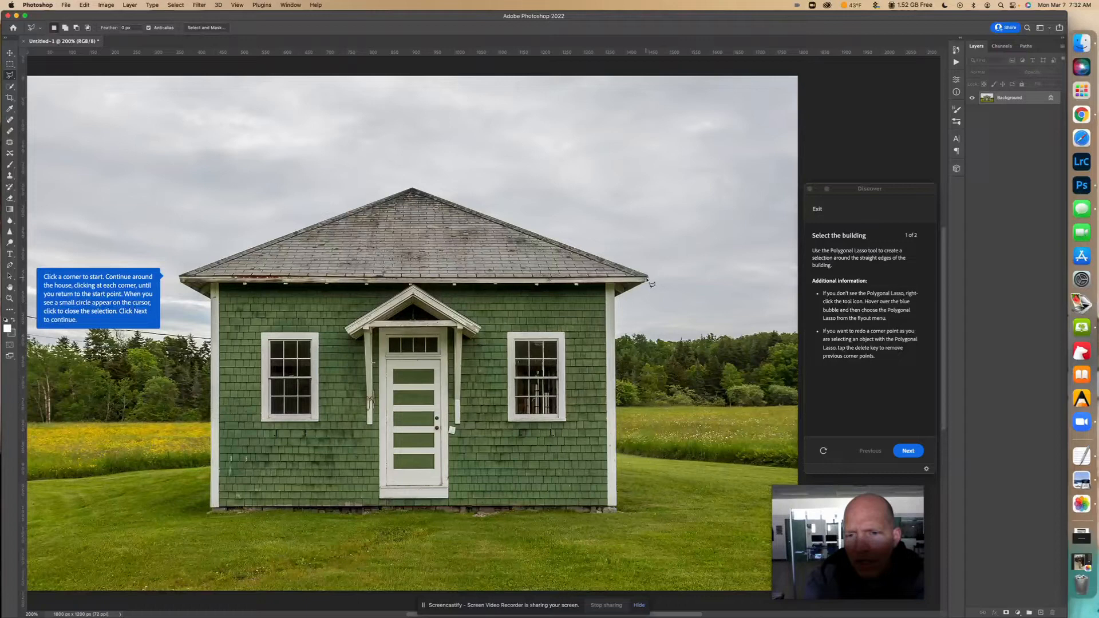
{"action": "mouse_move", "coordinate": [648, 285]}
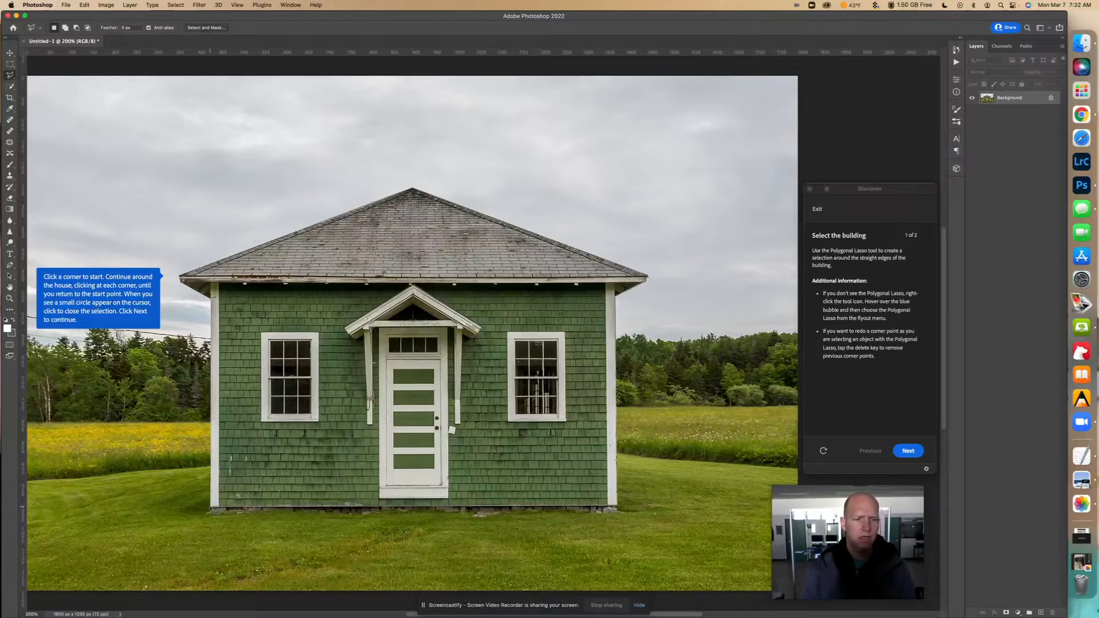
{"action": "left_click", "coordinate": [214, 512]}
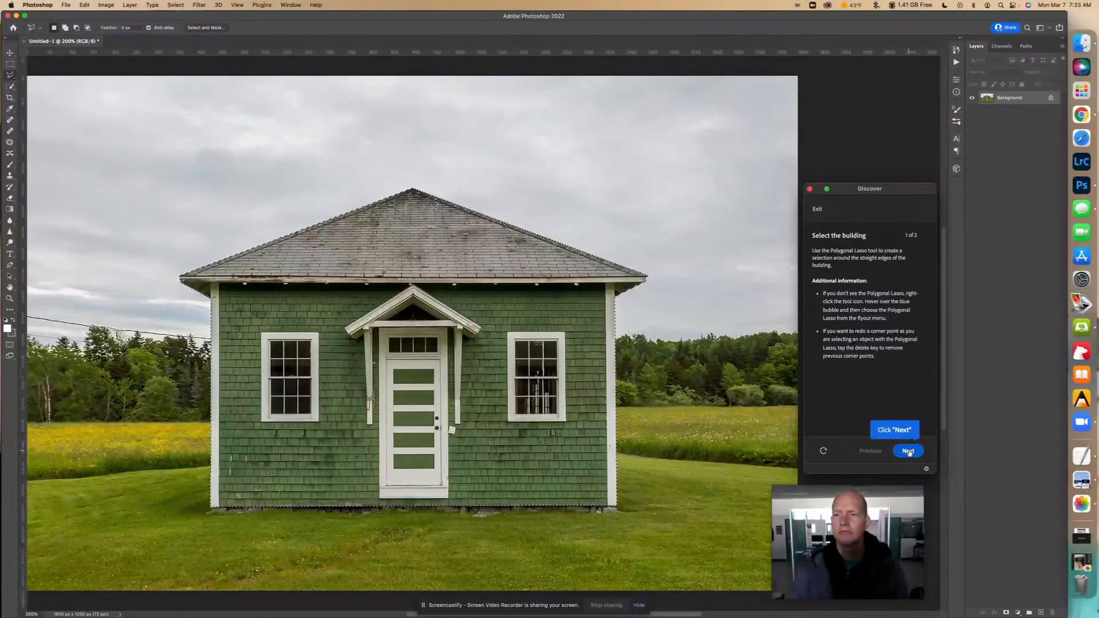
- Add a layer mask so only the selected house remains on transparency
{"action": "left_click", "coordinate": [908, 451]}
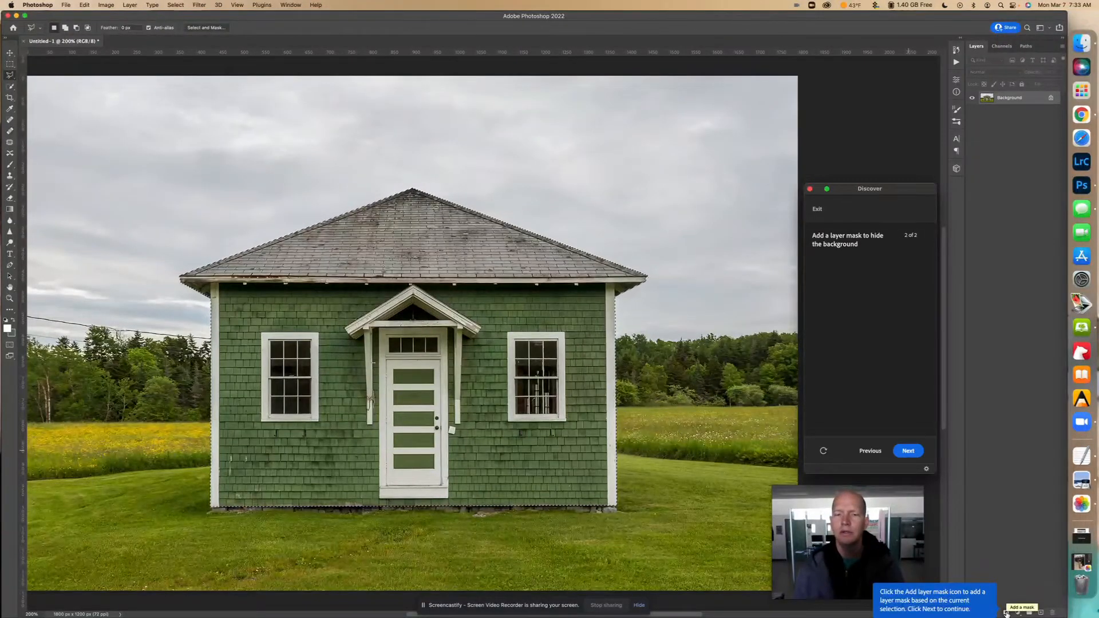
{"action": "left_click", "coordinate": [1007, 611]}
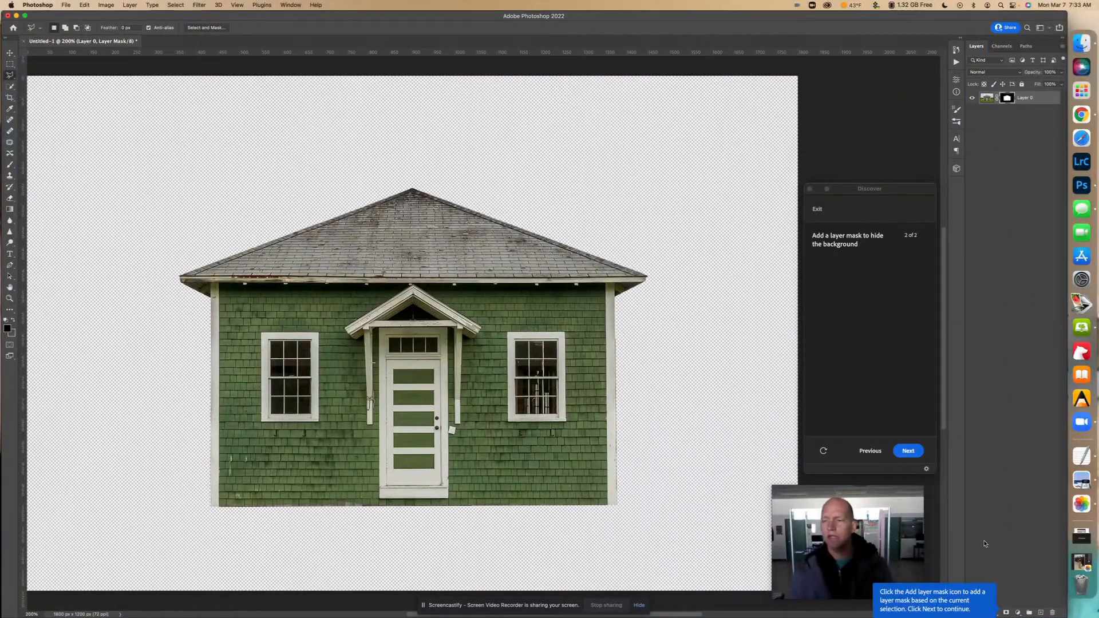
{"action": "left_click", "coordinate": [908, 451]}
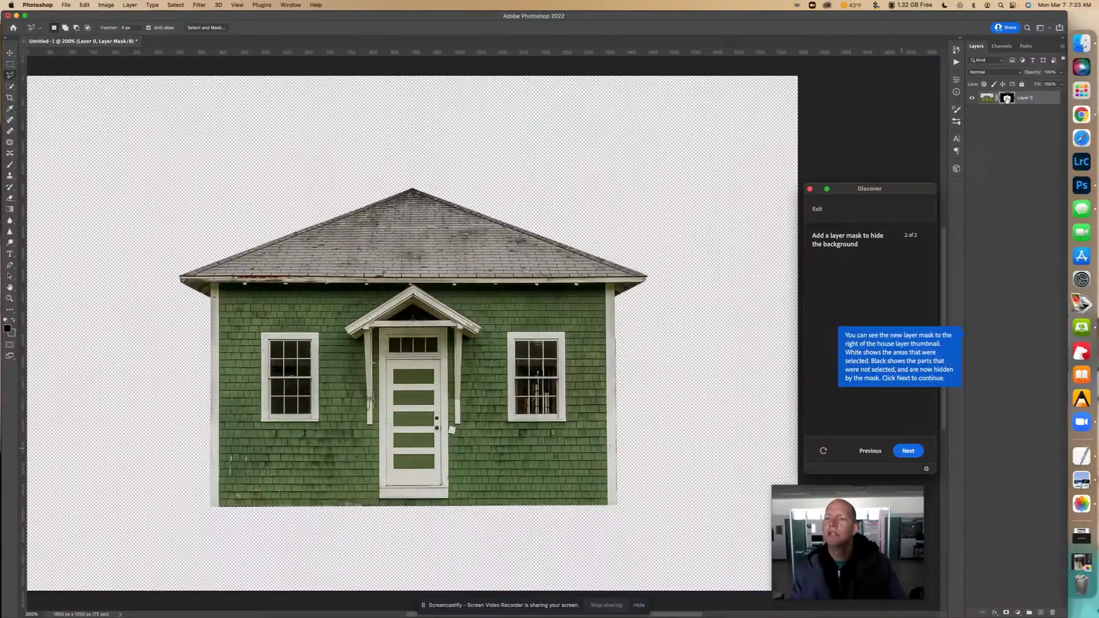
{"action": "mouse_move", "coordinate": [1006, 98]}
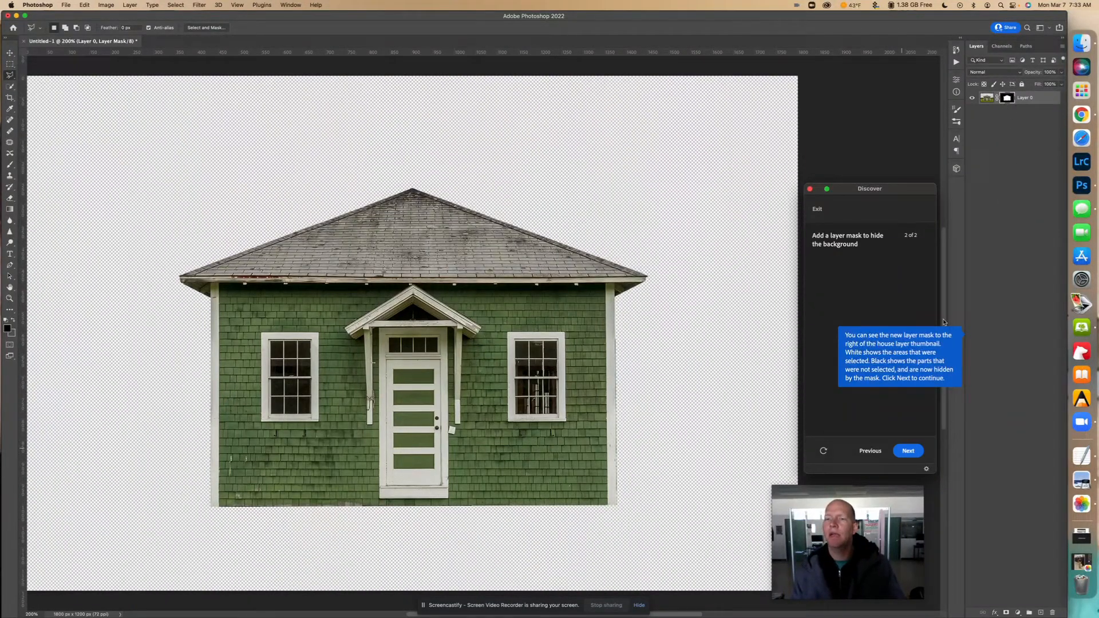
- Step through the remaining tutorial pages to its completion message
{"action": "left_click", "coordinate": [908, 451]}
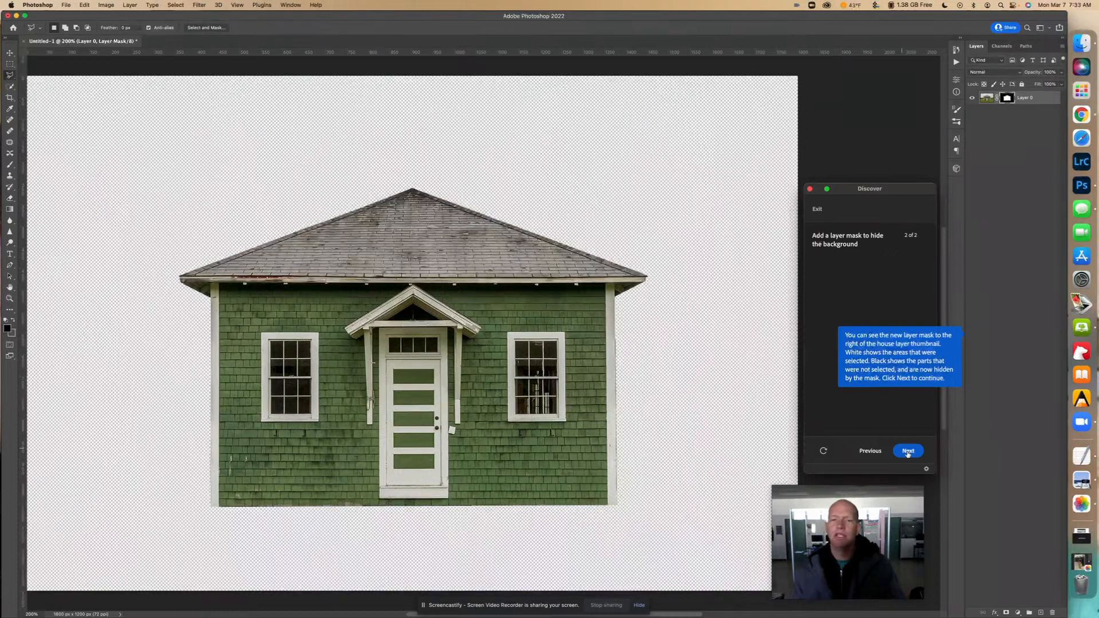
{"action": "left_click", "coordinate": [908, 451]}
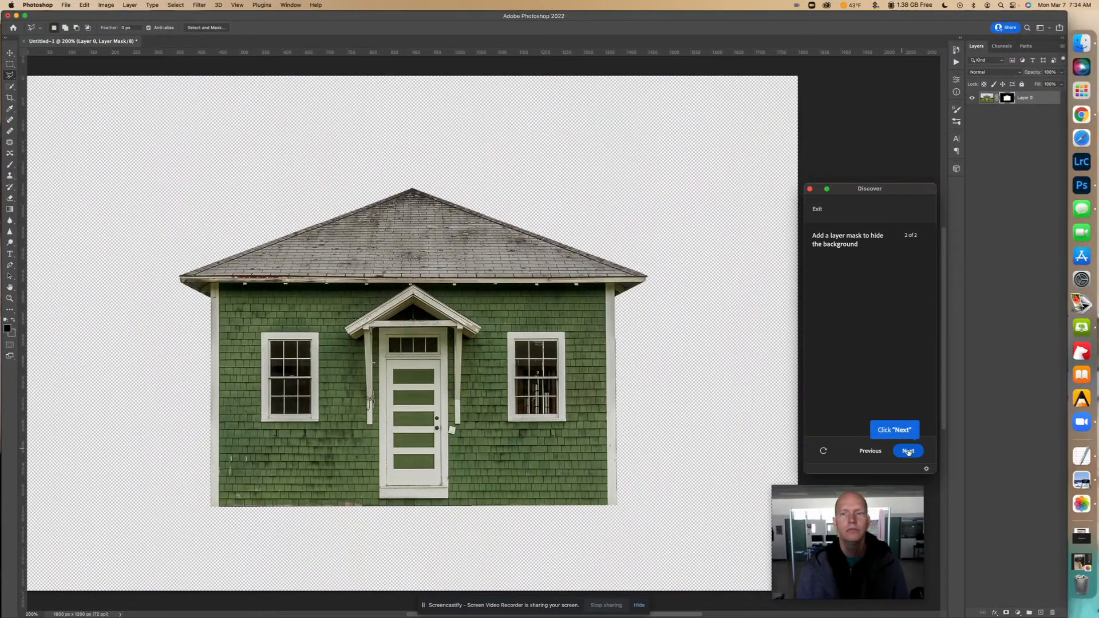
{"action": "left_click", "coordinate": [907, 452]}
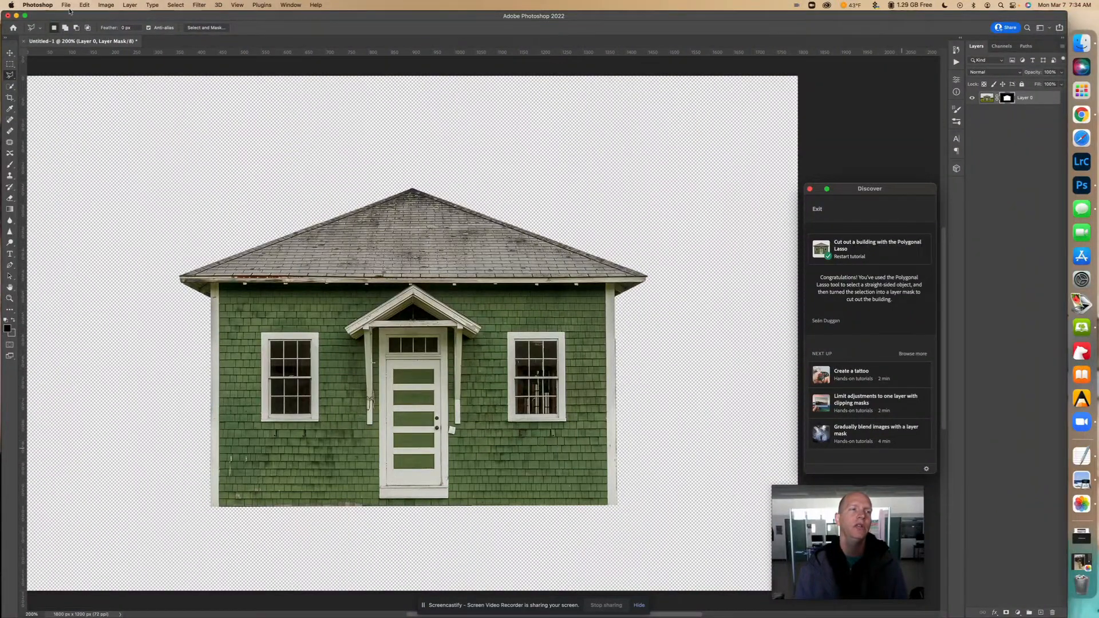
{"action": "left_click", "coordinate": [66, 5]}
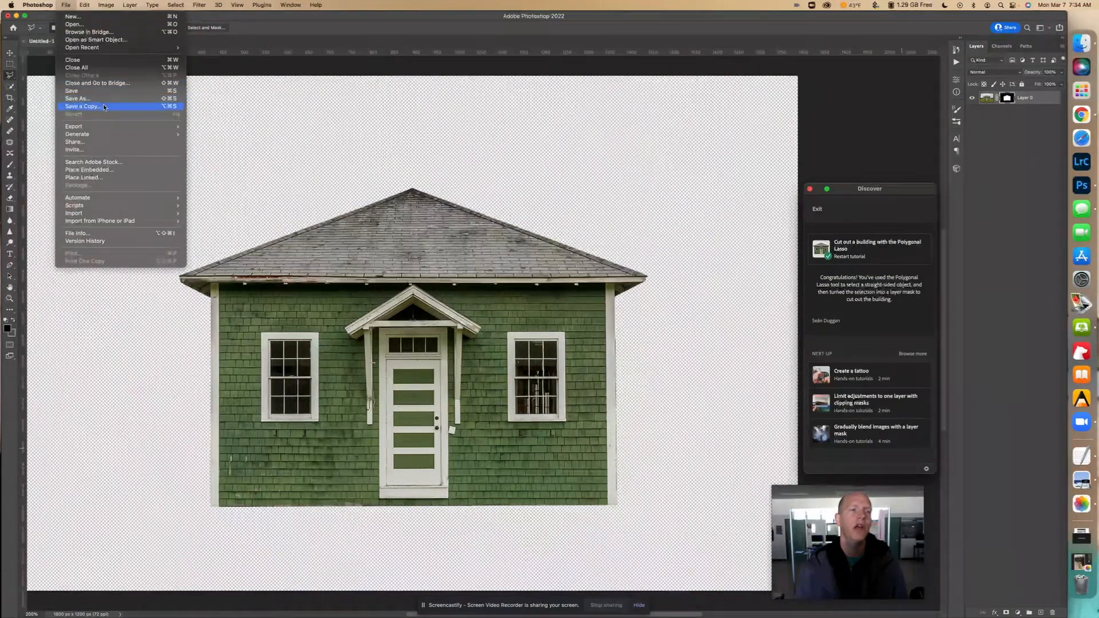
- Start Save a Copy on the computer with the format set to JPEG
{"action": "left_click", "coordinate": [82, 105]}
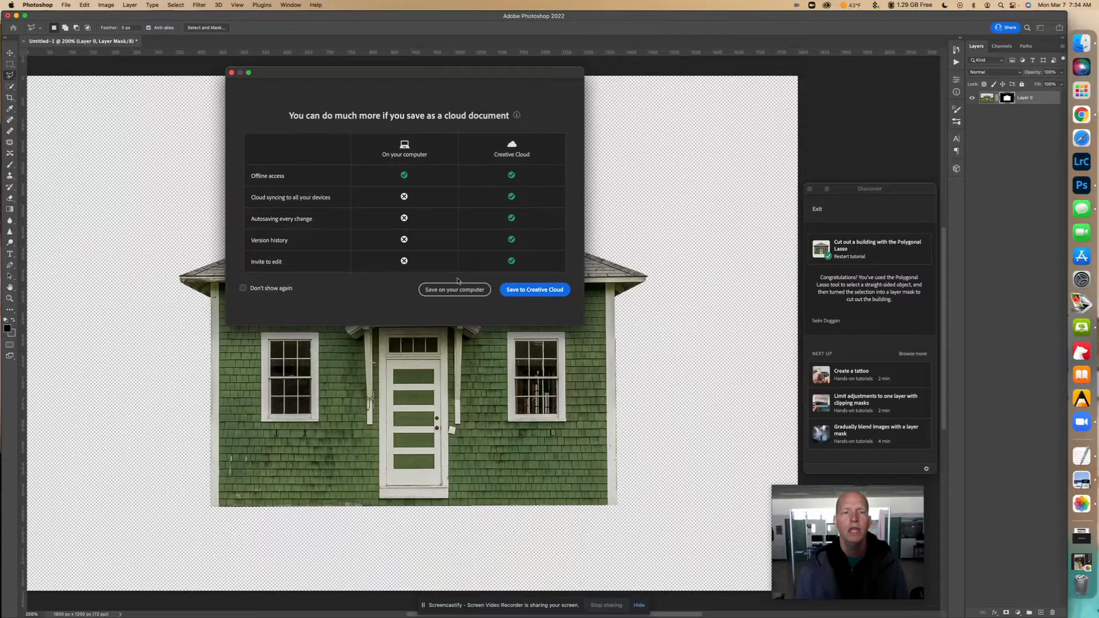
{"action": "left_click", "coordinate": [453, 289]}
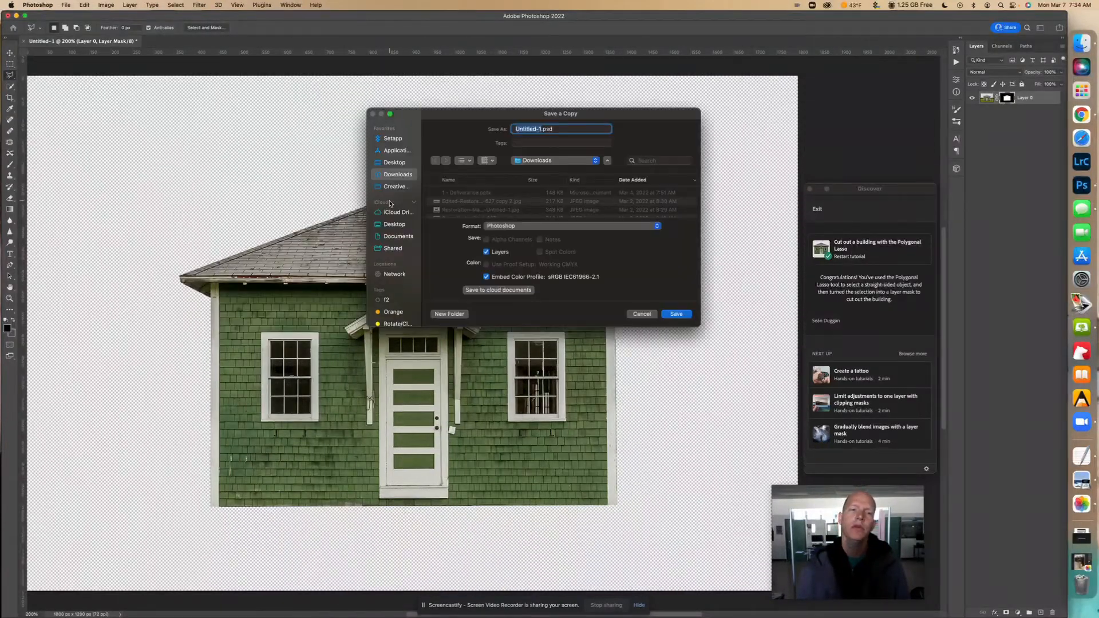
{"action": "left_click", "coordinate": [568, 225]}
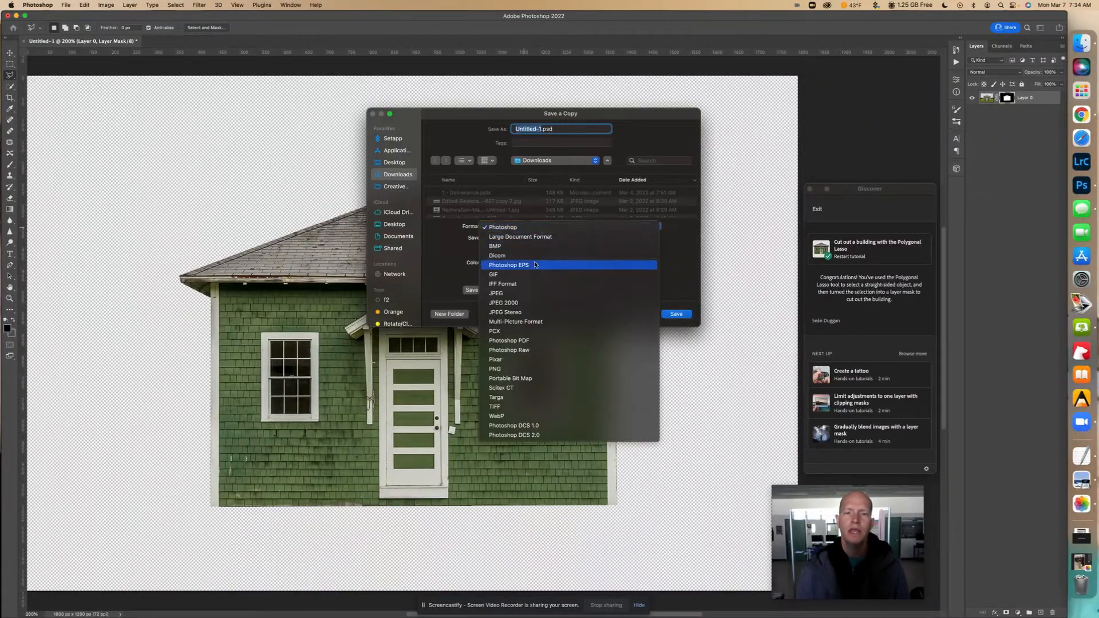
{"action": "left_click", "coordinate": [496, 293]}
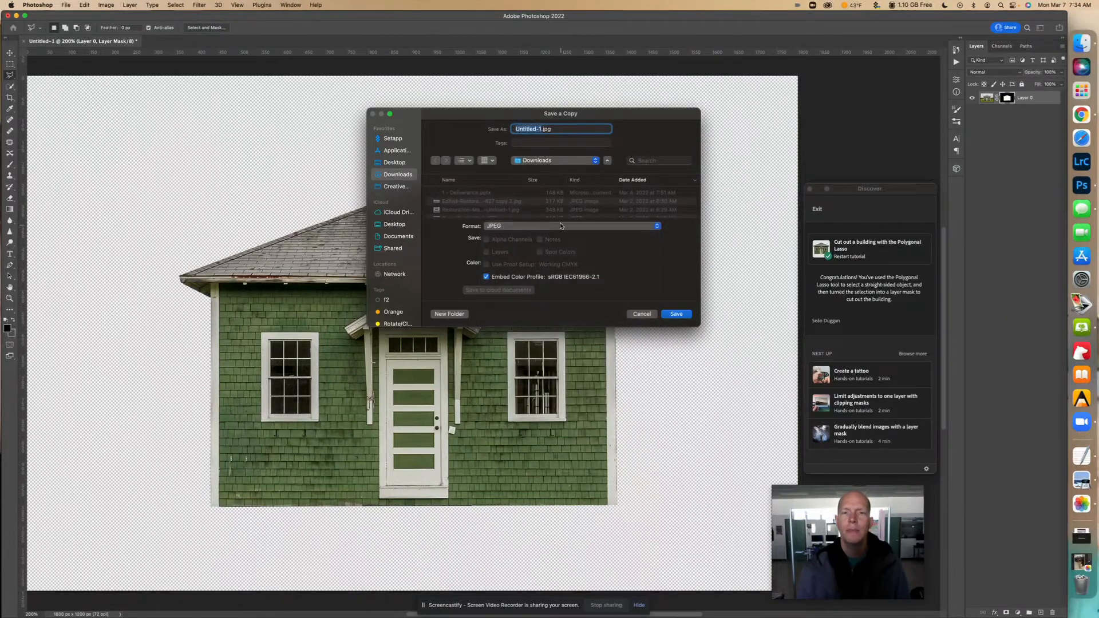
{"action": "mouse_move", "coordinate": [519, 173]}
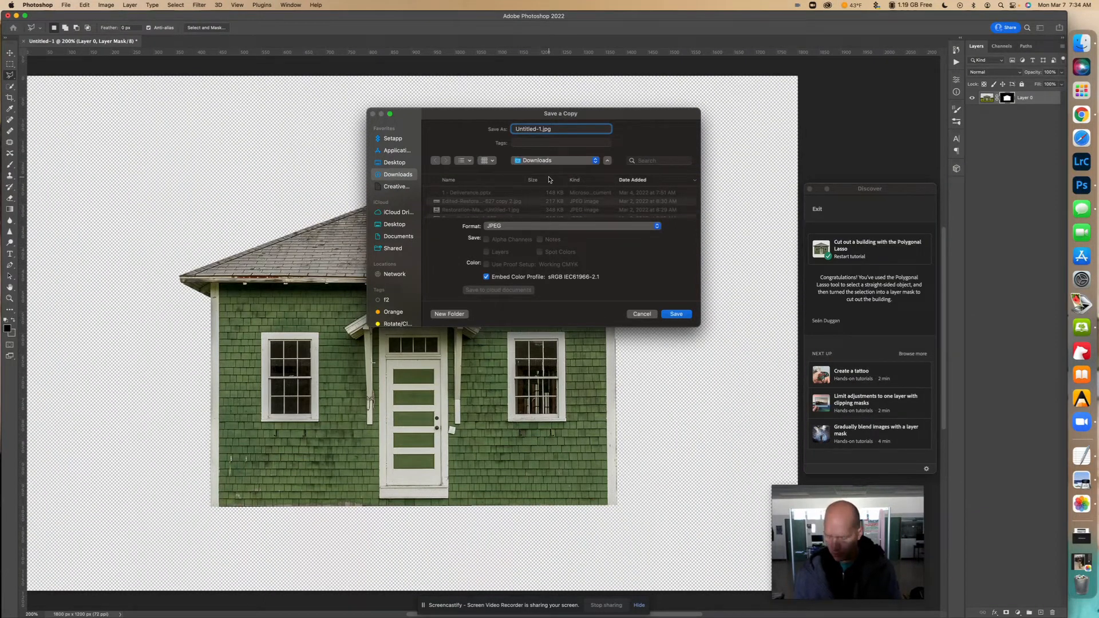
{"action": "type", "text": "Polygonal-Building-"}
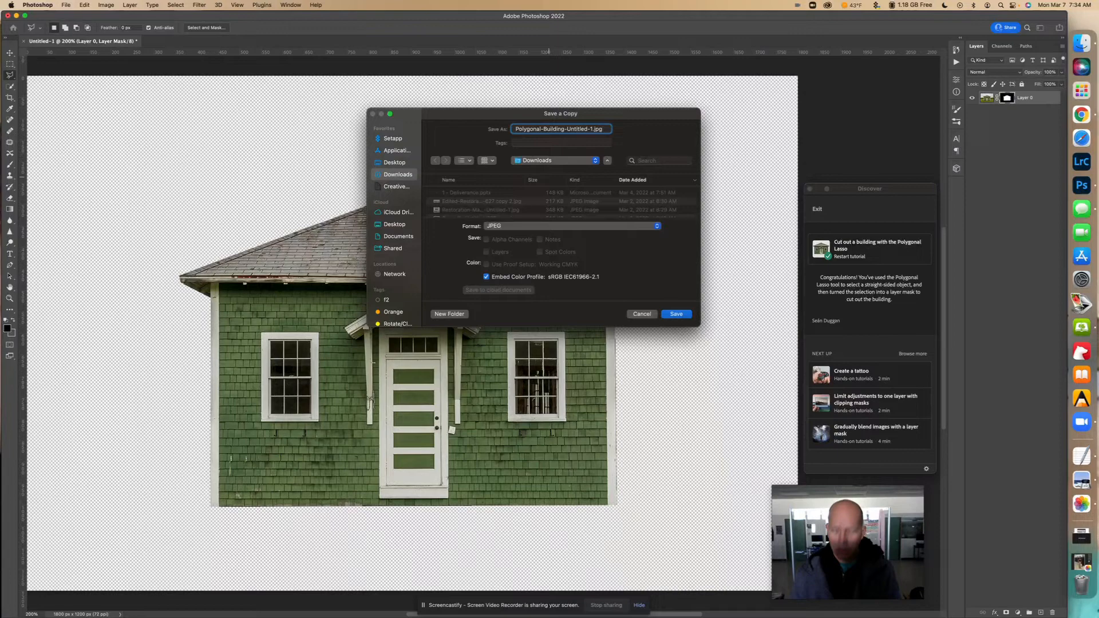
{"action": "type", "text": "Matt G"}
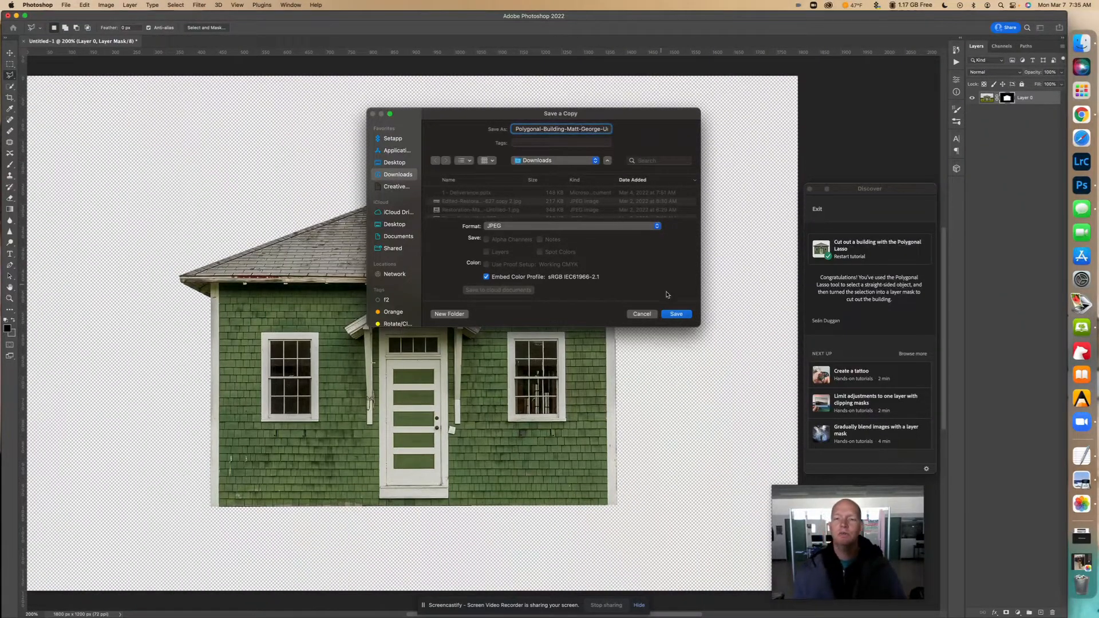
{"action": "mouse_move", "coordinate": [690, 392]}
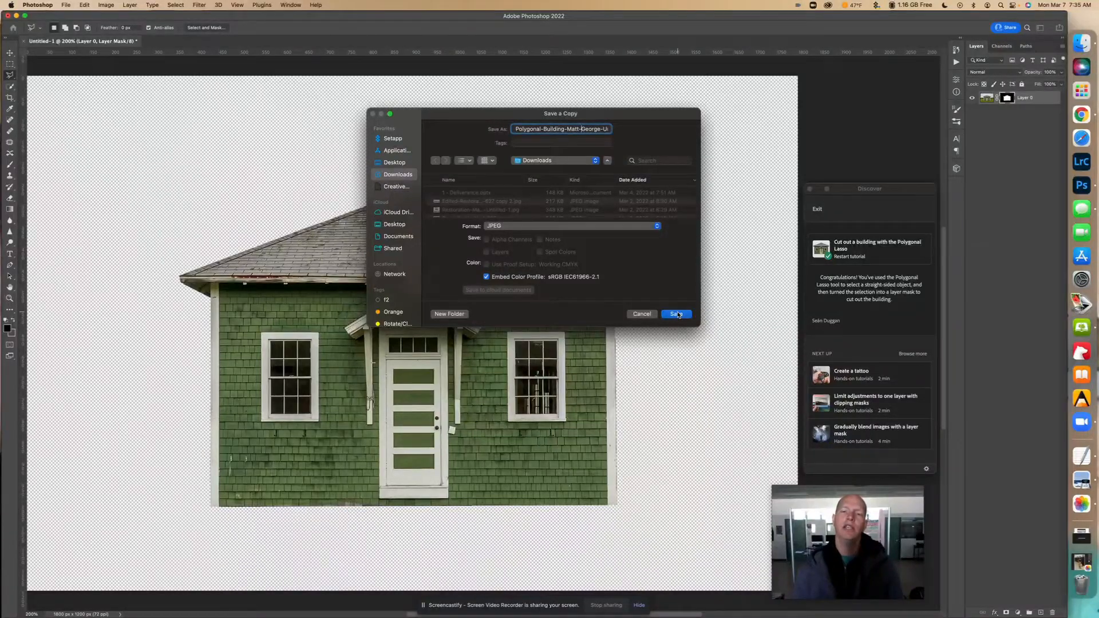
- Save the JPEG to Downloads, accepting High quality in JPEG Options
{"action": "left_click", "coordinate": [675, 314]}
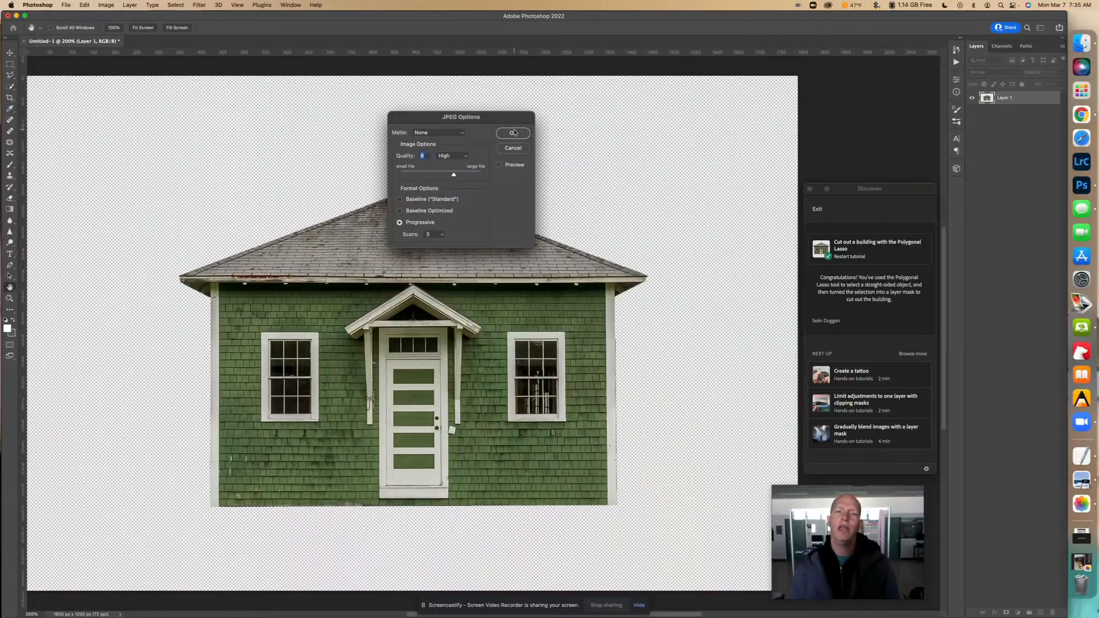
{"action": "left_click", "coordinate": [513, 132]}
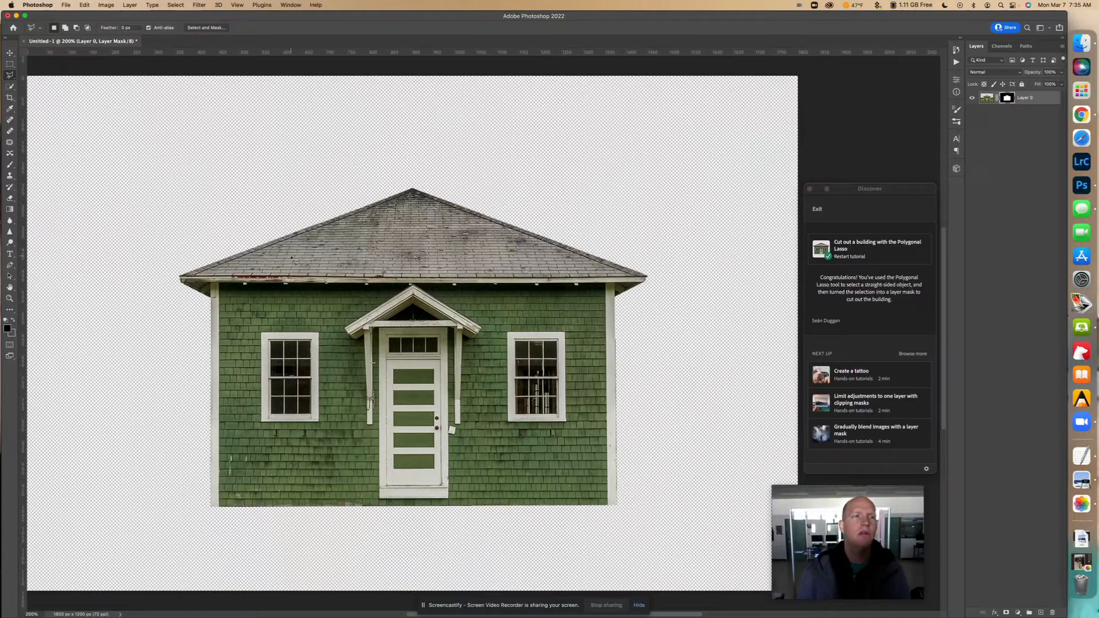
- Trim the canvas based on transparent pixels on all sides via Image > Trim
{"action": "left_click", "coordinate": [106, 5]}
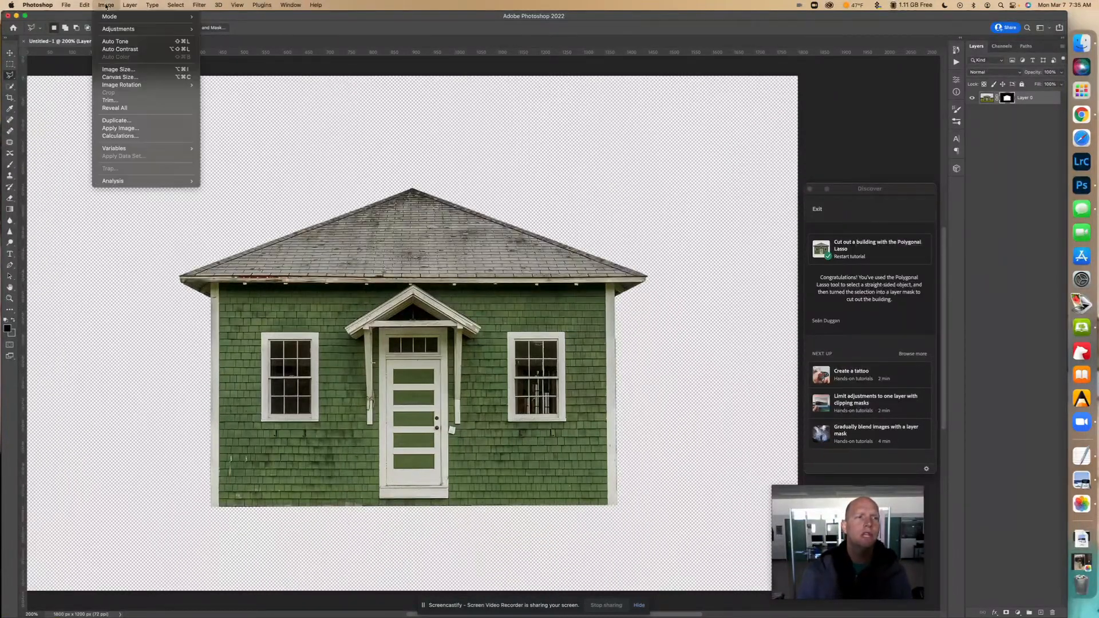
{"action": "mouse_move", "coordinate": [126, 85]}
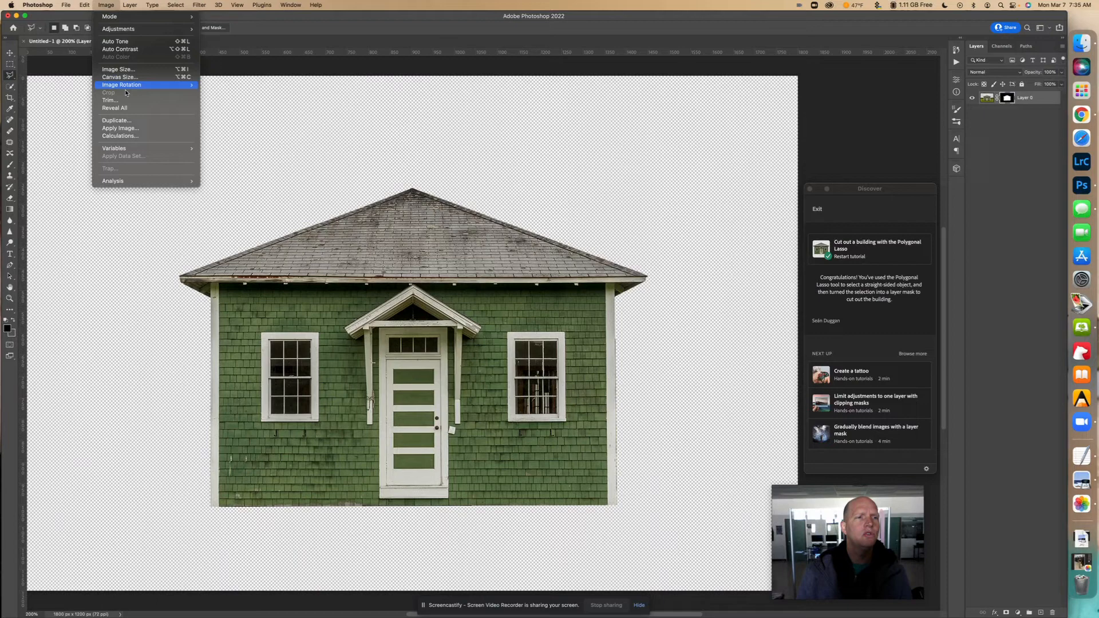
{"action": "left_click", "coordinate": [110, 100]}
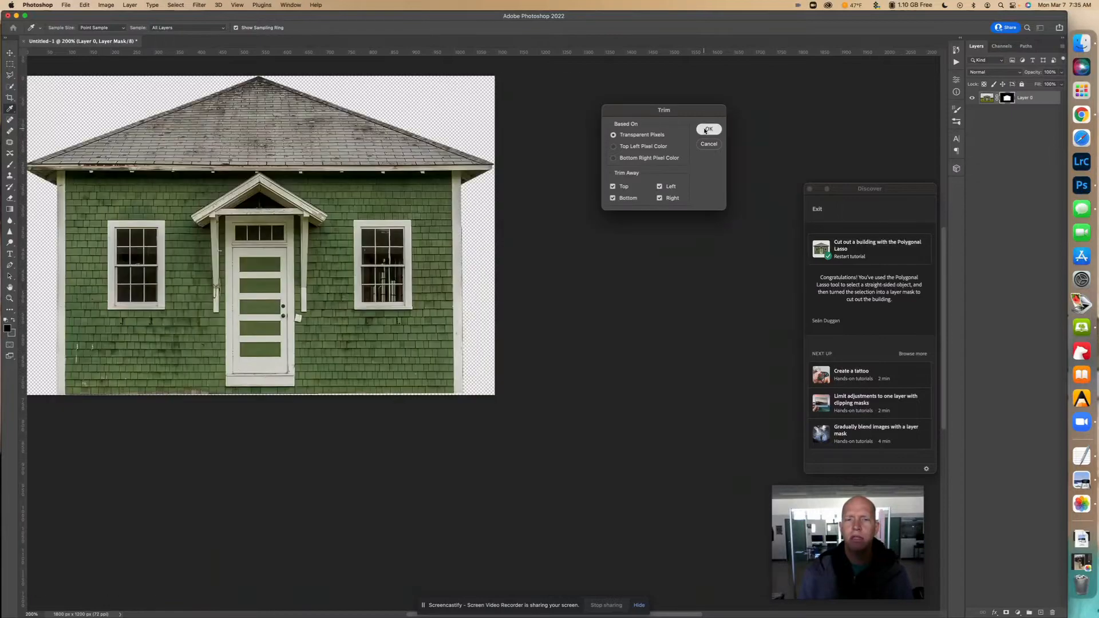
{"action": "left_click", "coordinate": [707, 130]}
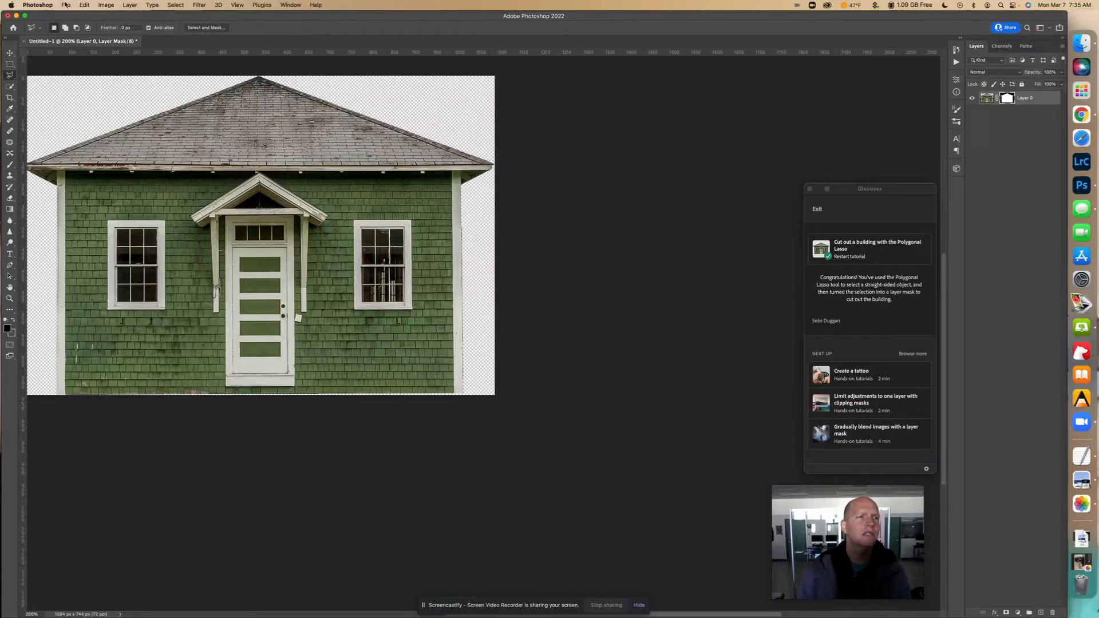
- Begin a Save a Copy to the computer, keeping Downloads as the destination
{"action": "left_click", "coordinate": [65, 4]}
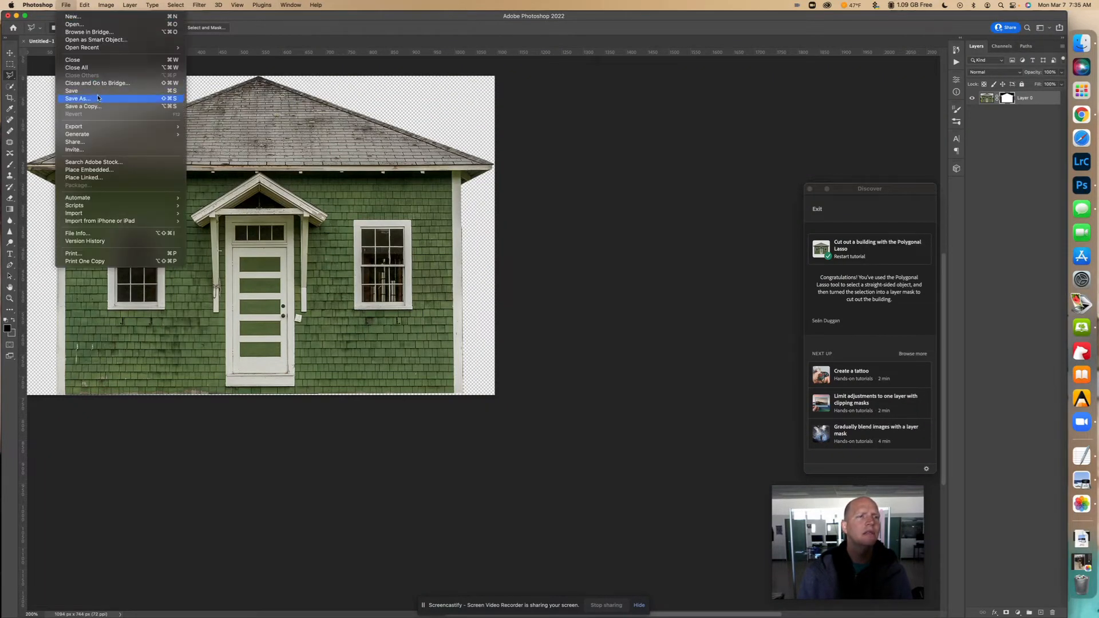
{"action": "mouse_move", "coordinate": [83, 105]}
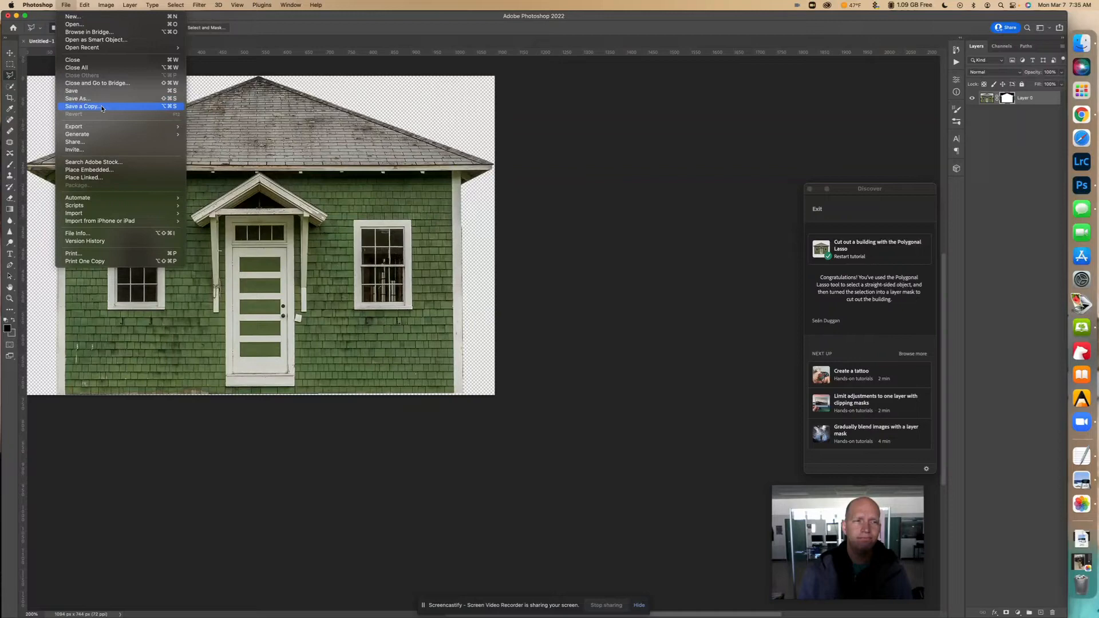
{"action": "left_click", "coordinate": [77, 98]}
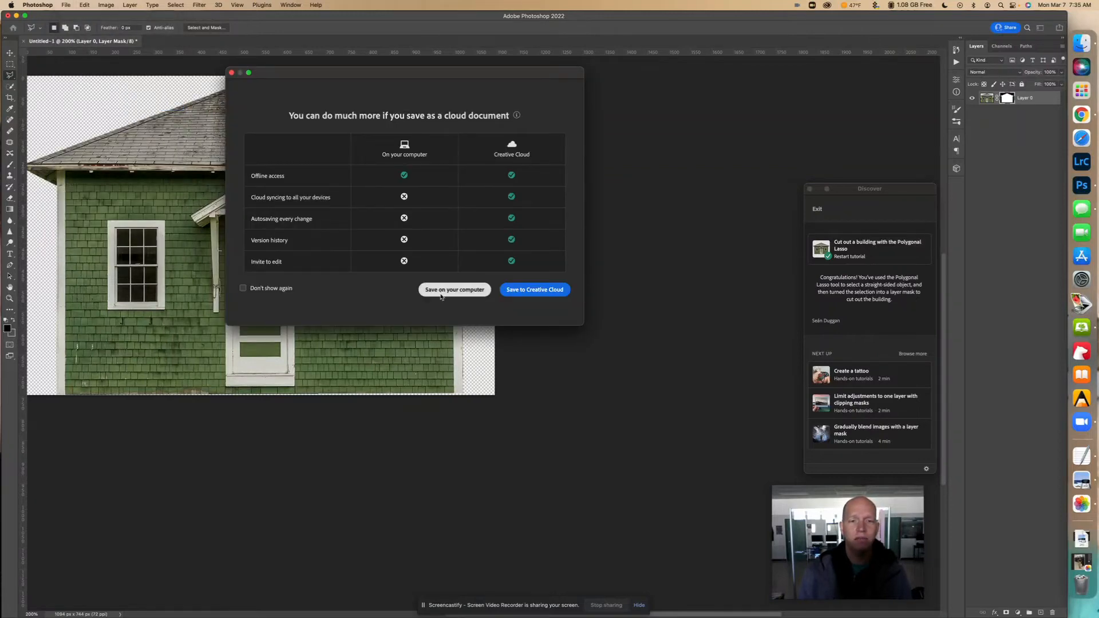
{"action": "left_click", "coordinate": [453, 290]}
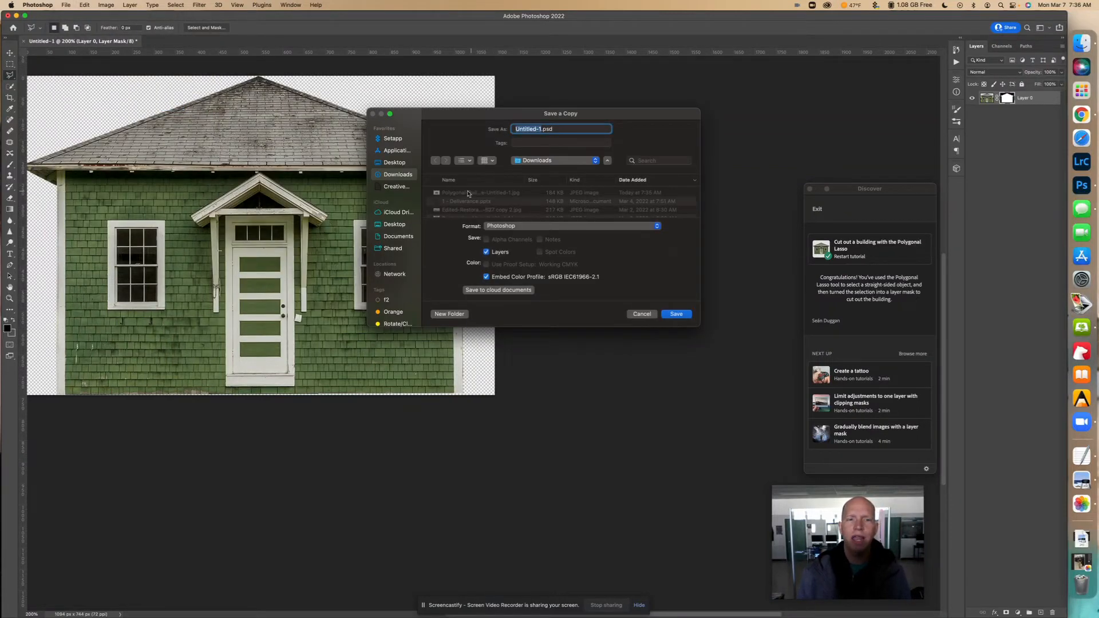
{"action": "mouse_move", "coordinate": [535, 169]}
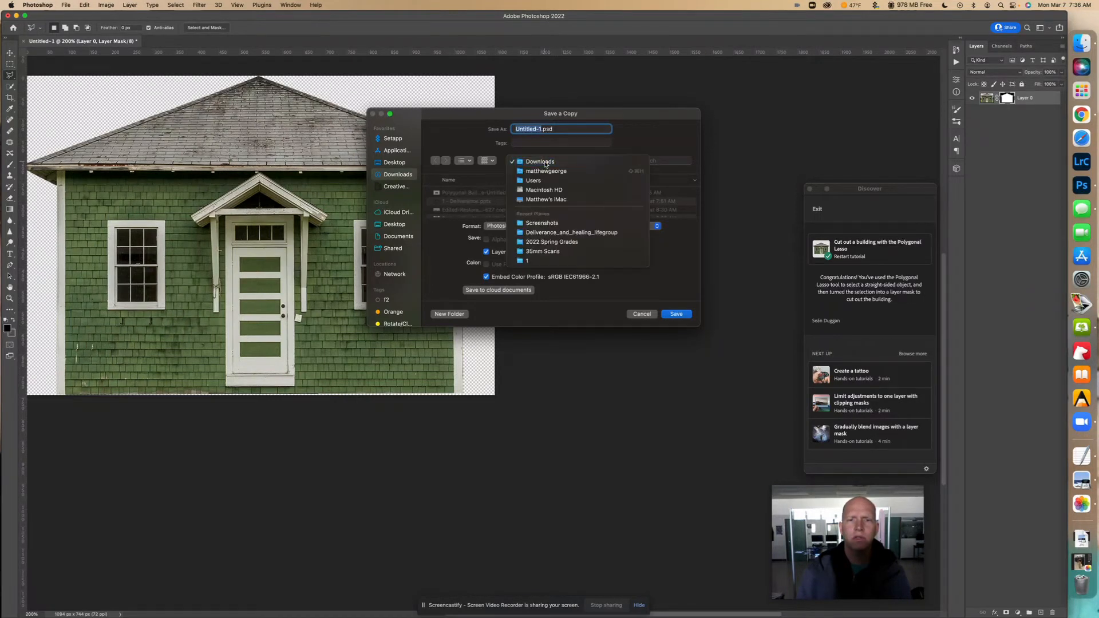
{"action": "left_click", "coordinate": [539, 161]}
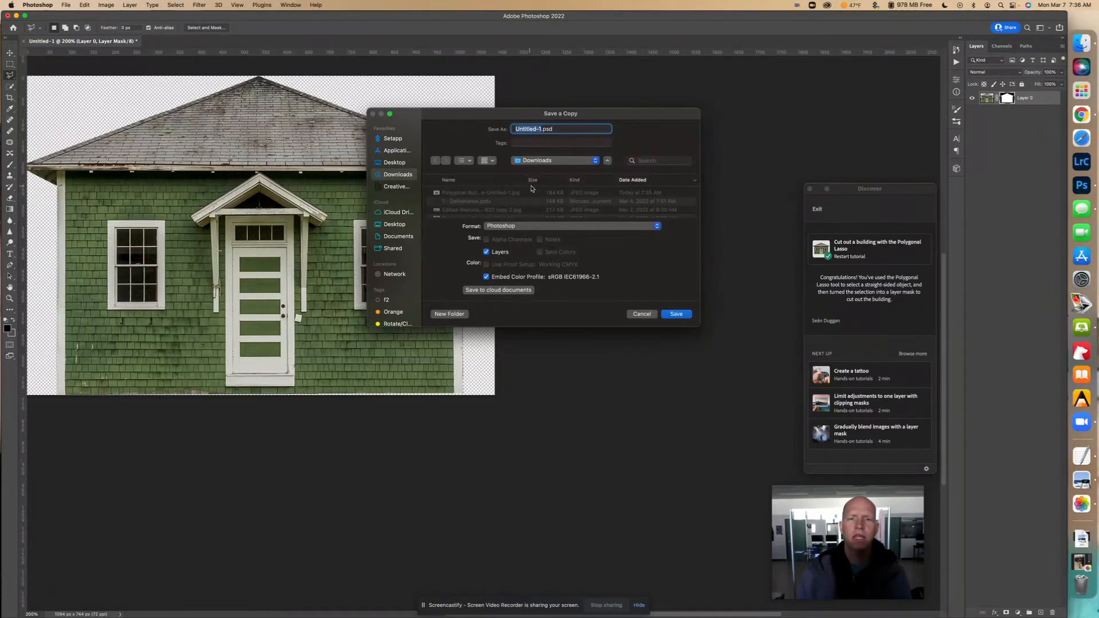
{"action": "left_click", "coordinate": [571, 226]}
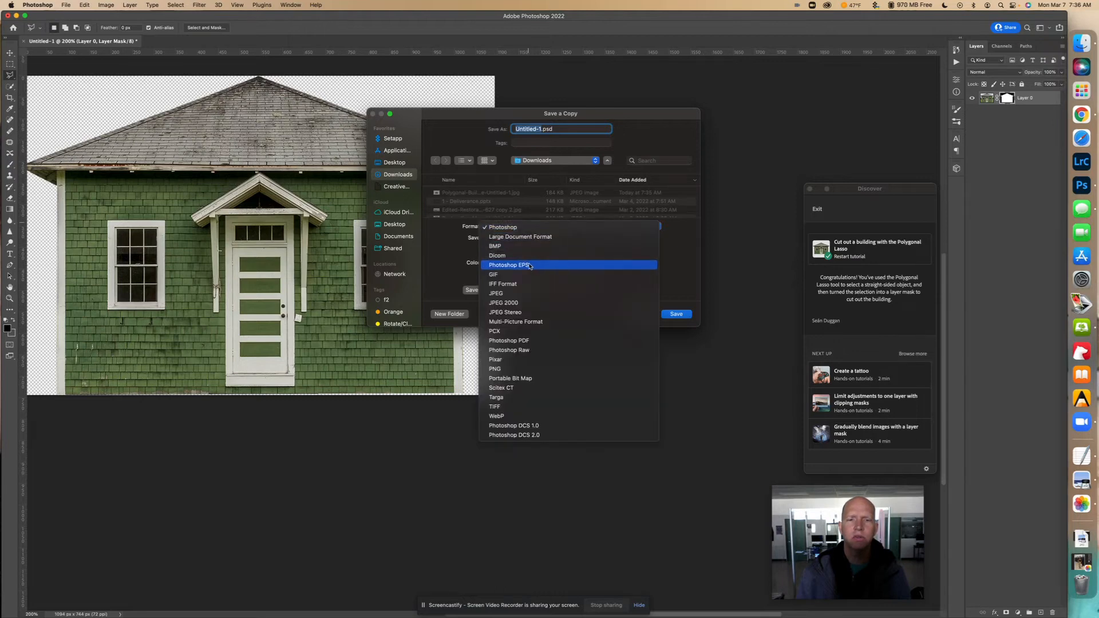
- Save the copy as a JPEG, appending '_Matt-Geo' to the Polygonal-Building file name
{"action": "left_click", "coordinate": [495, 294]}
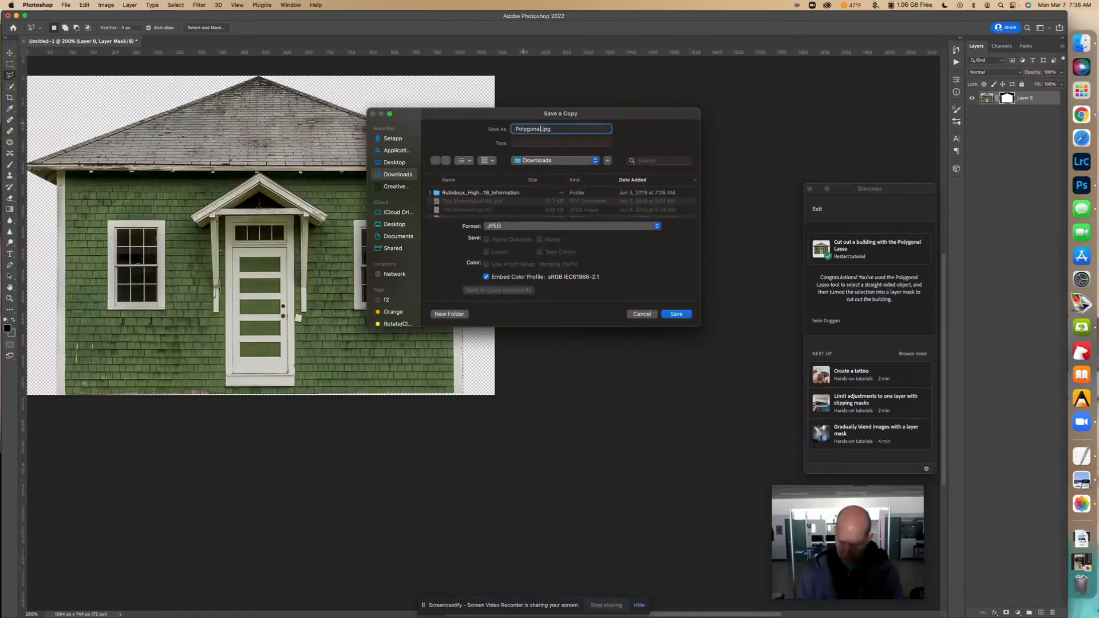
{"action": "type", "text": "_"}
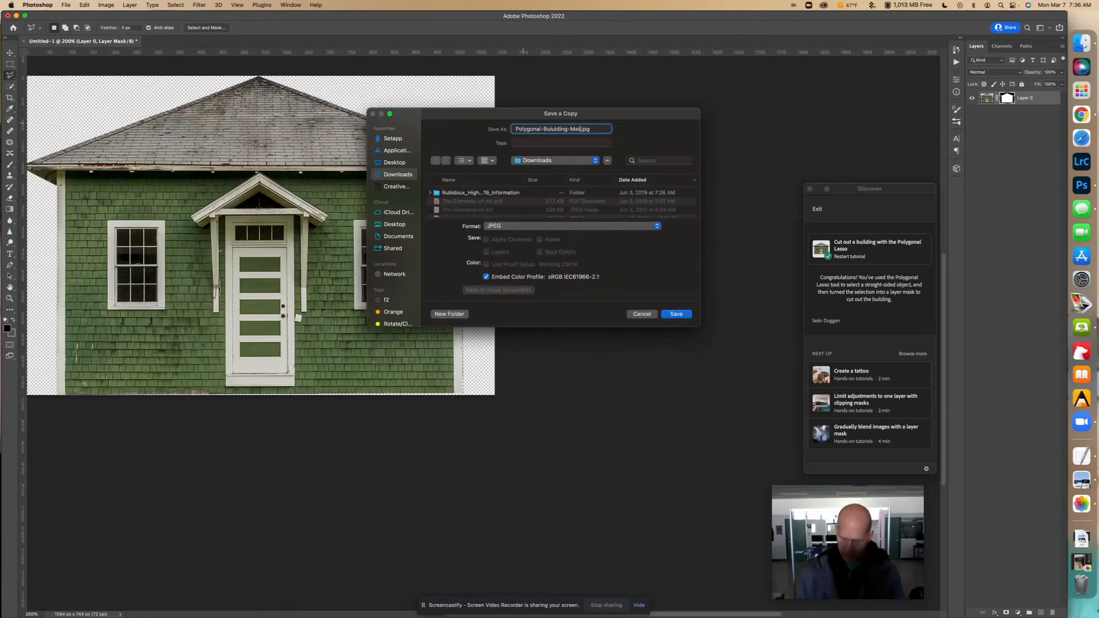
{"action": "type", "text": "Matt-George"}
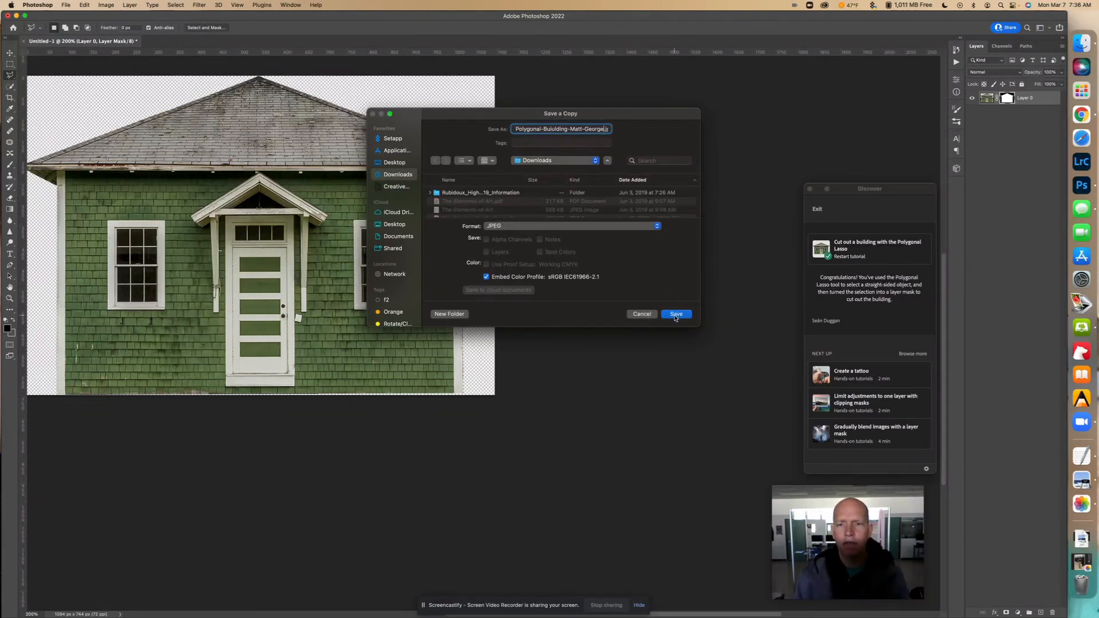
{"action": "left_click", "coordinate": [676, 313]}
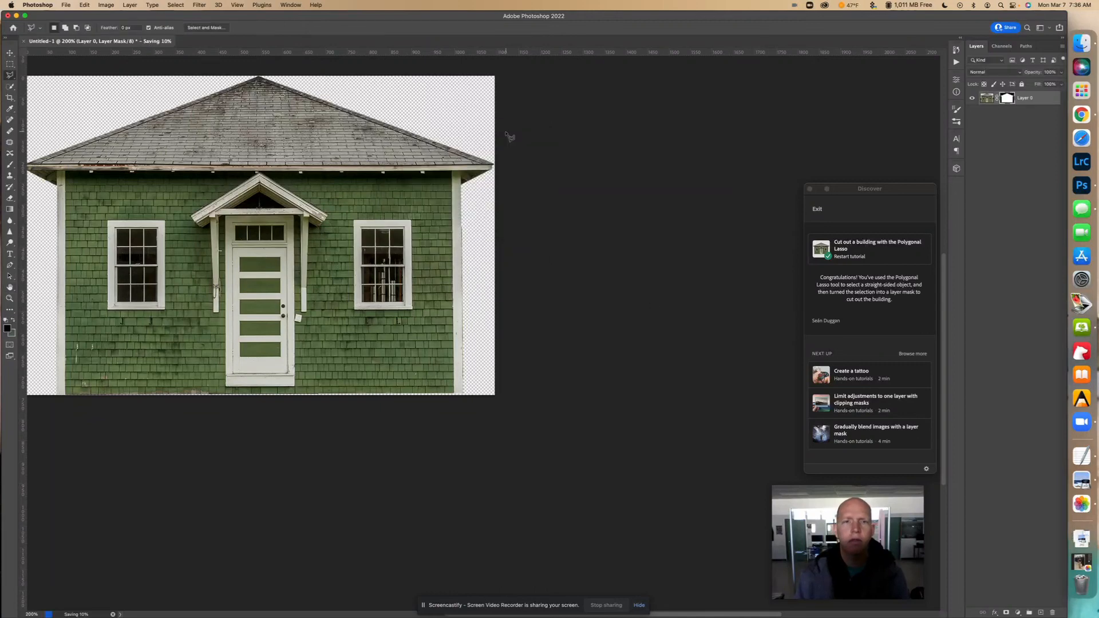